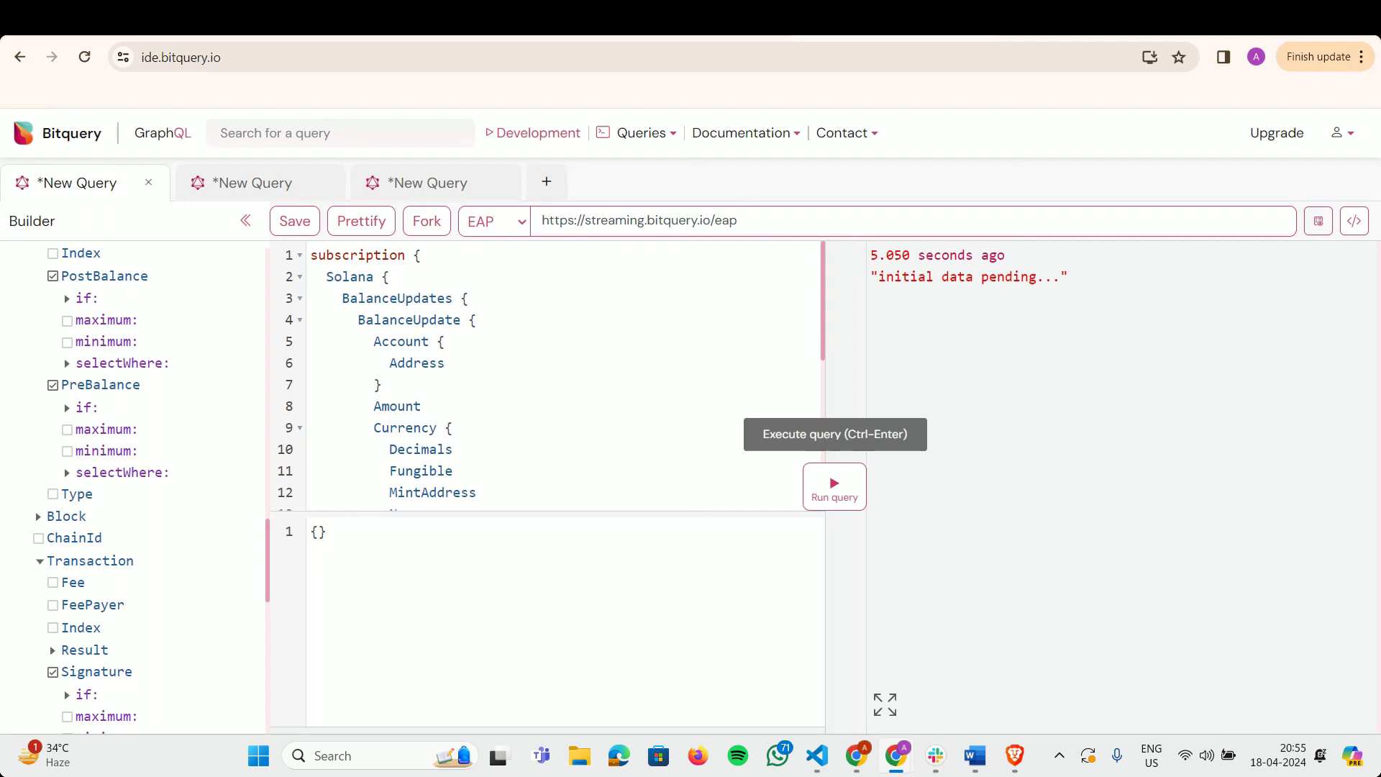
pyautogui.moveTo(721, 382)
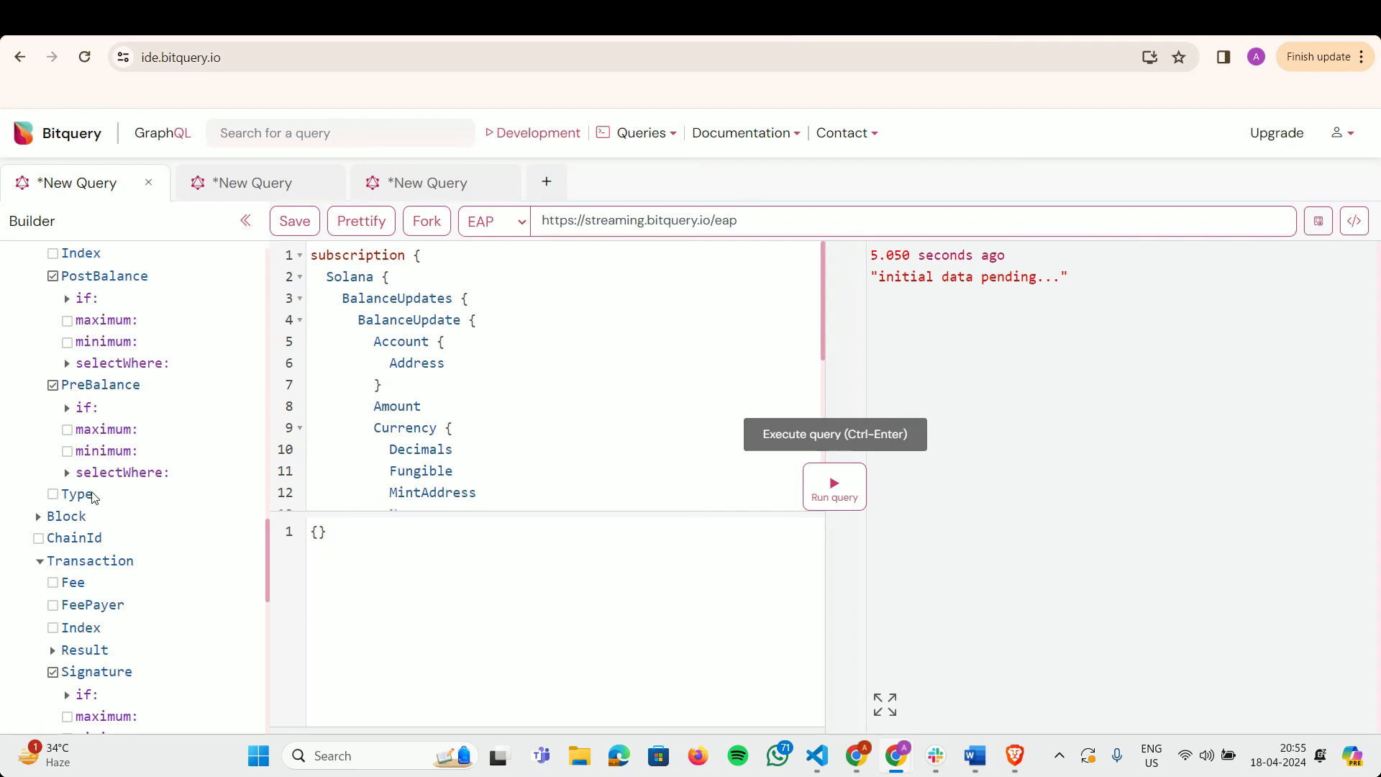
pyautogui.moveTo(60, 462)
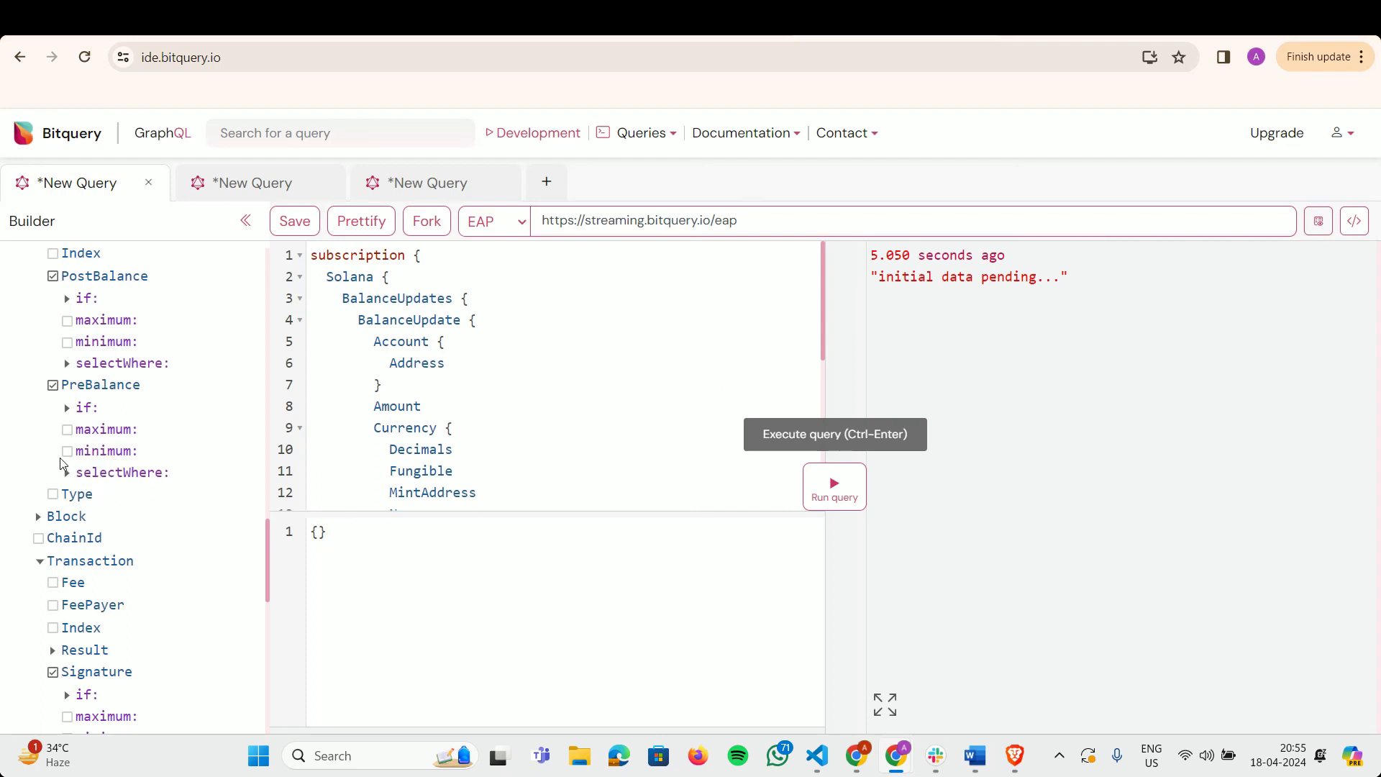
pyautogui.moveTo(206, 530)
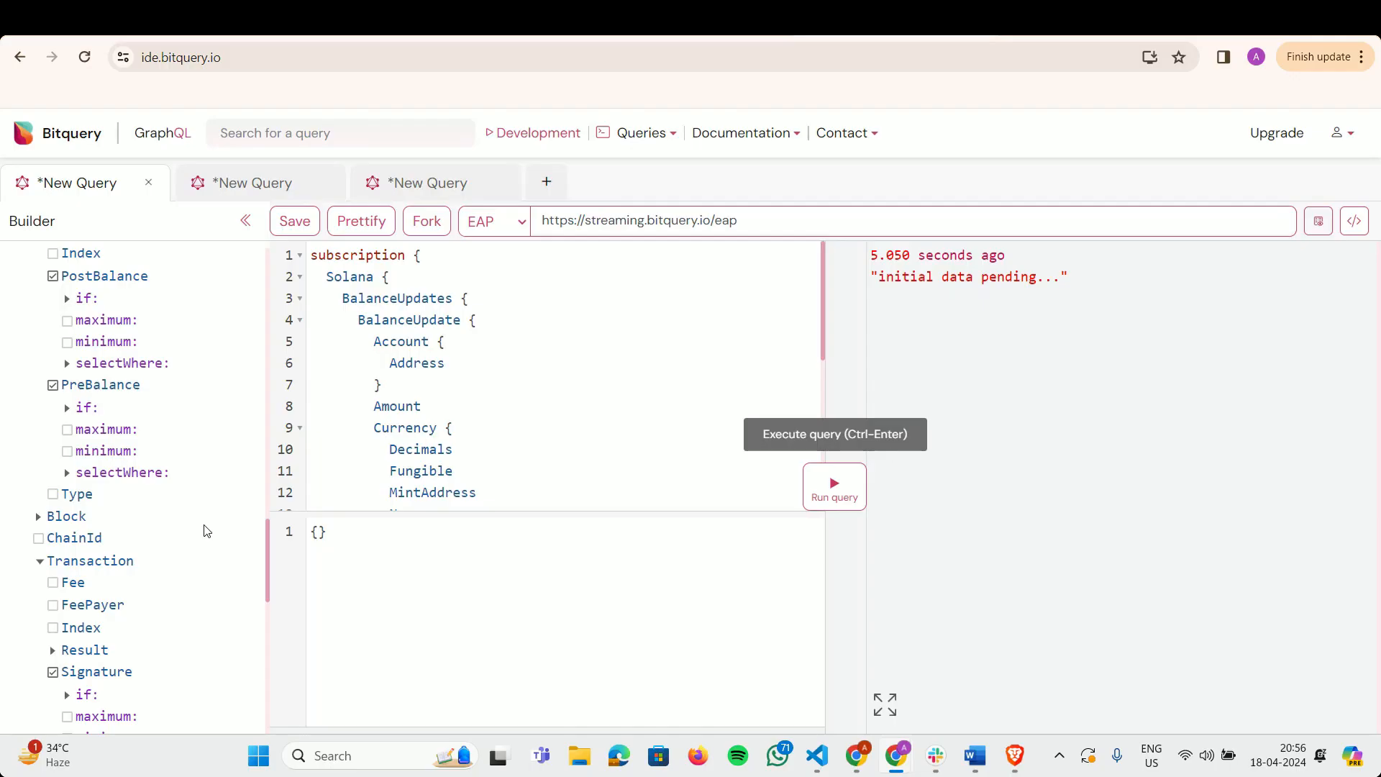
pyautogui.moveTo(546, 182)
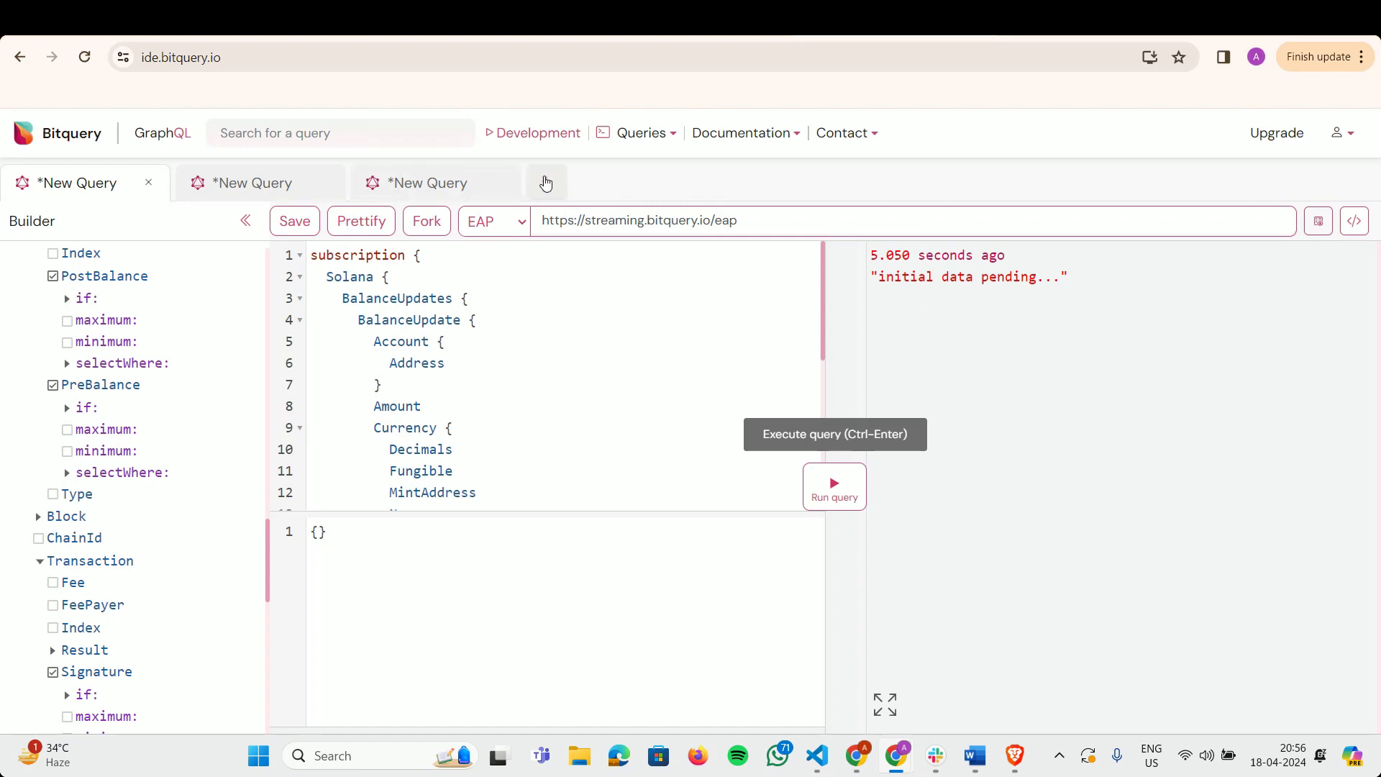
# - Scroll through the streaming JSON balance updates from the all-updates subscription
pyautogui.click(494, 221)
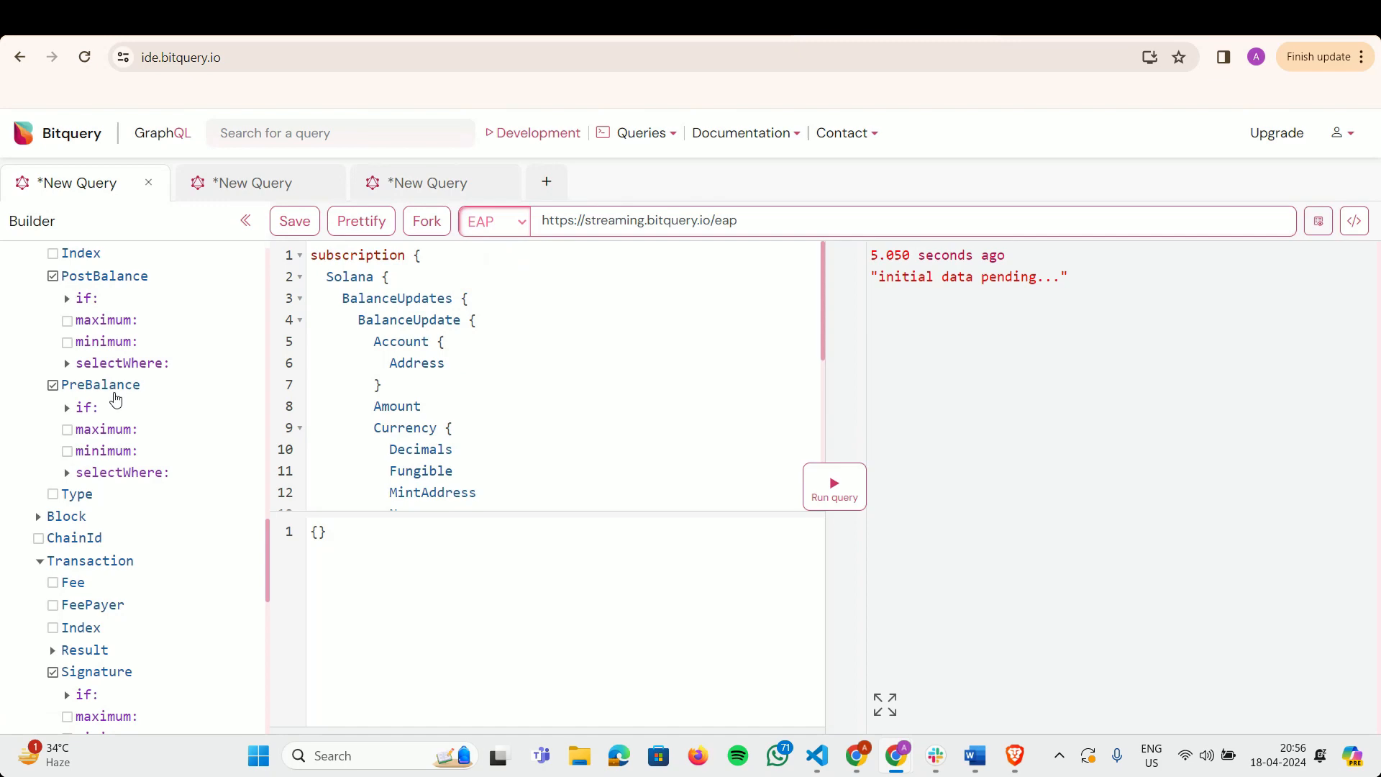
pyautogui.scroll(3)
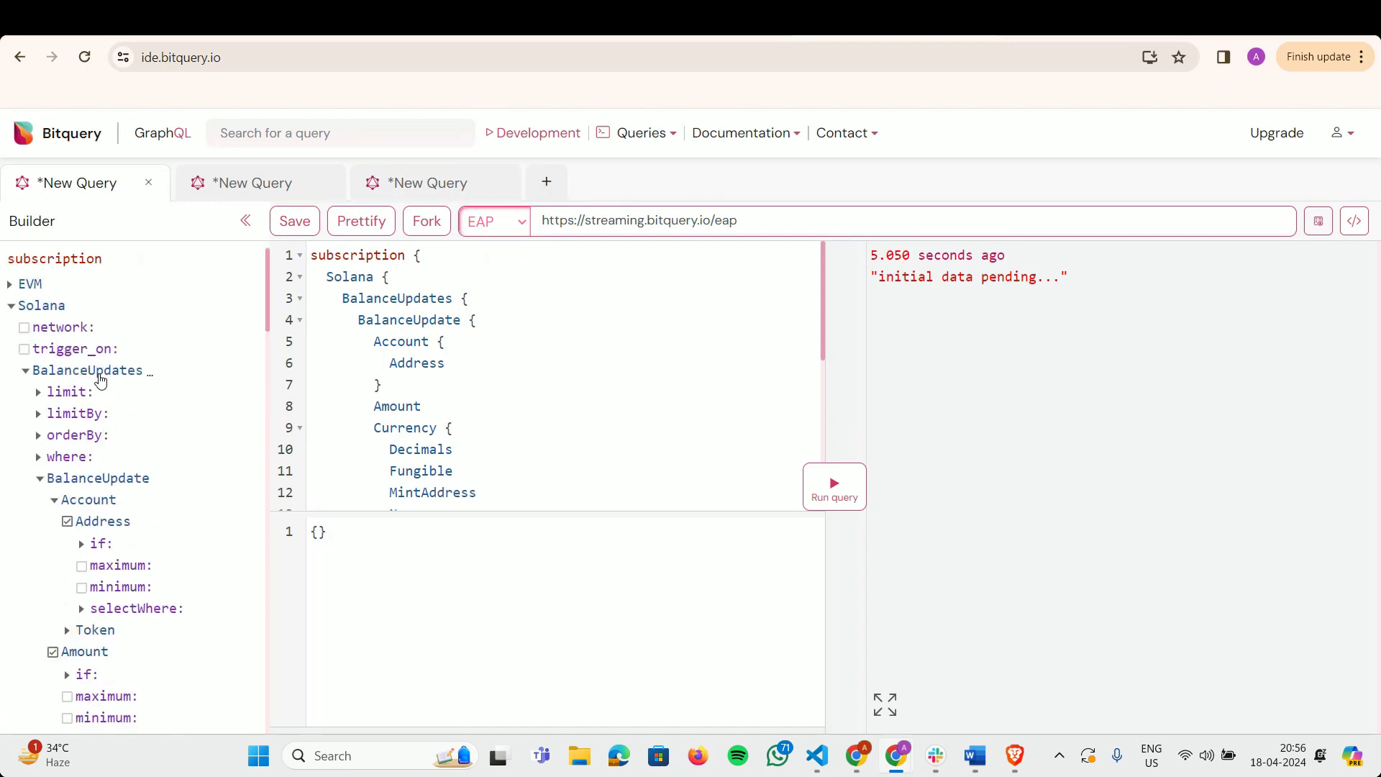
pyautogui.scroll(-3)
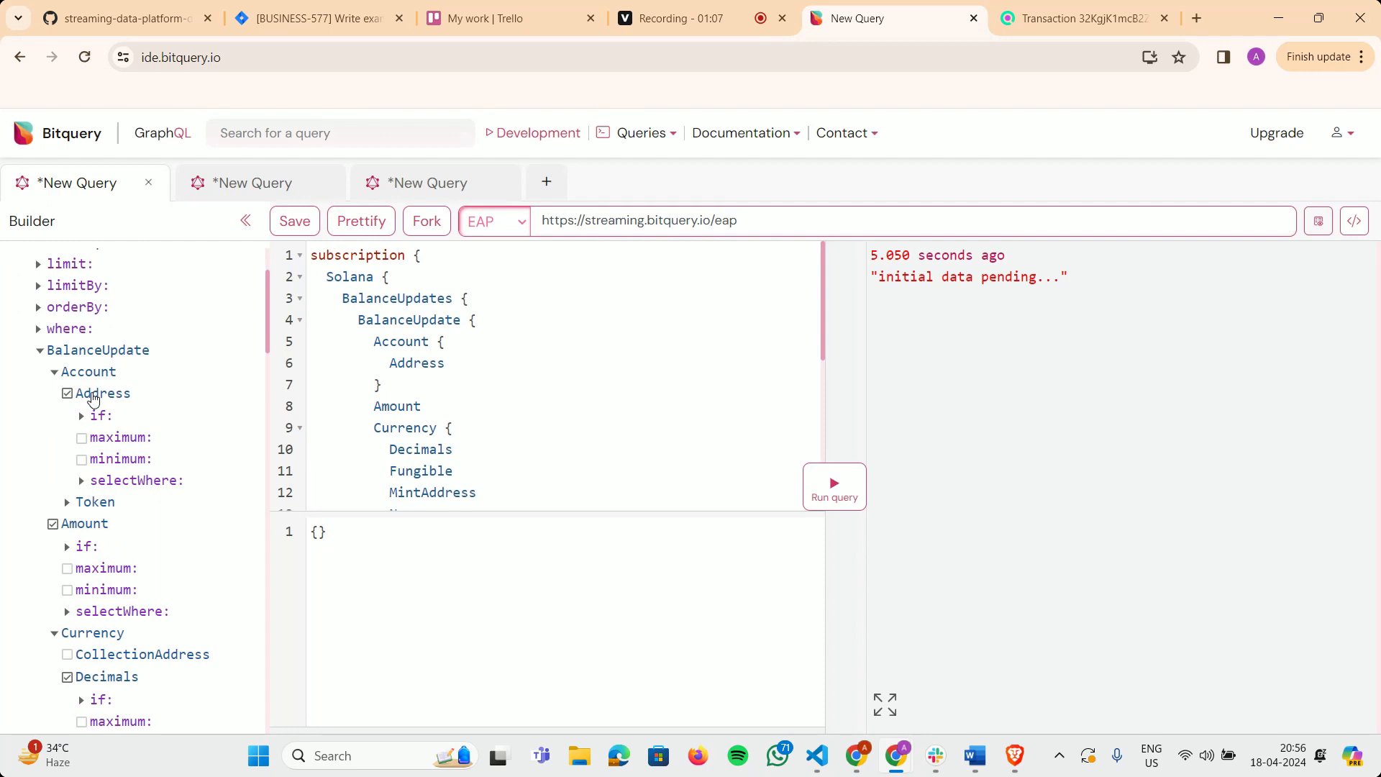
pyautogui.moveTo(93, 397)
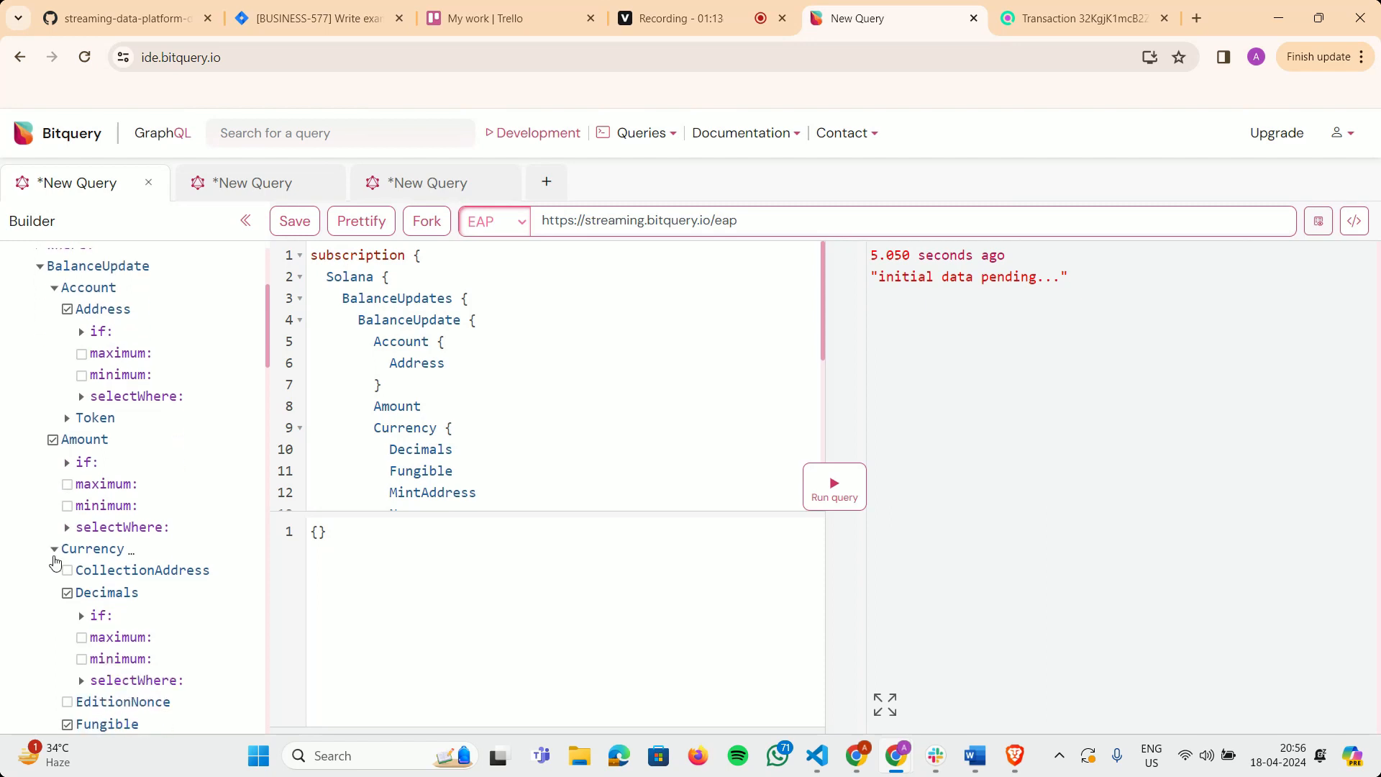
pyautogui.scroll(-3)
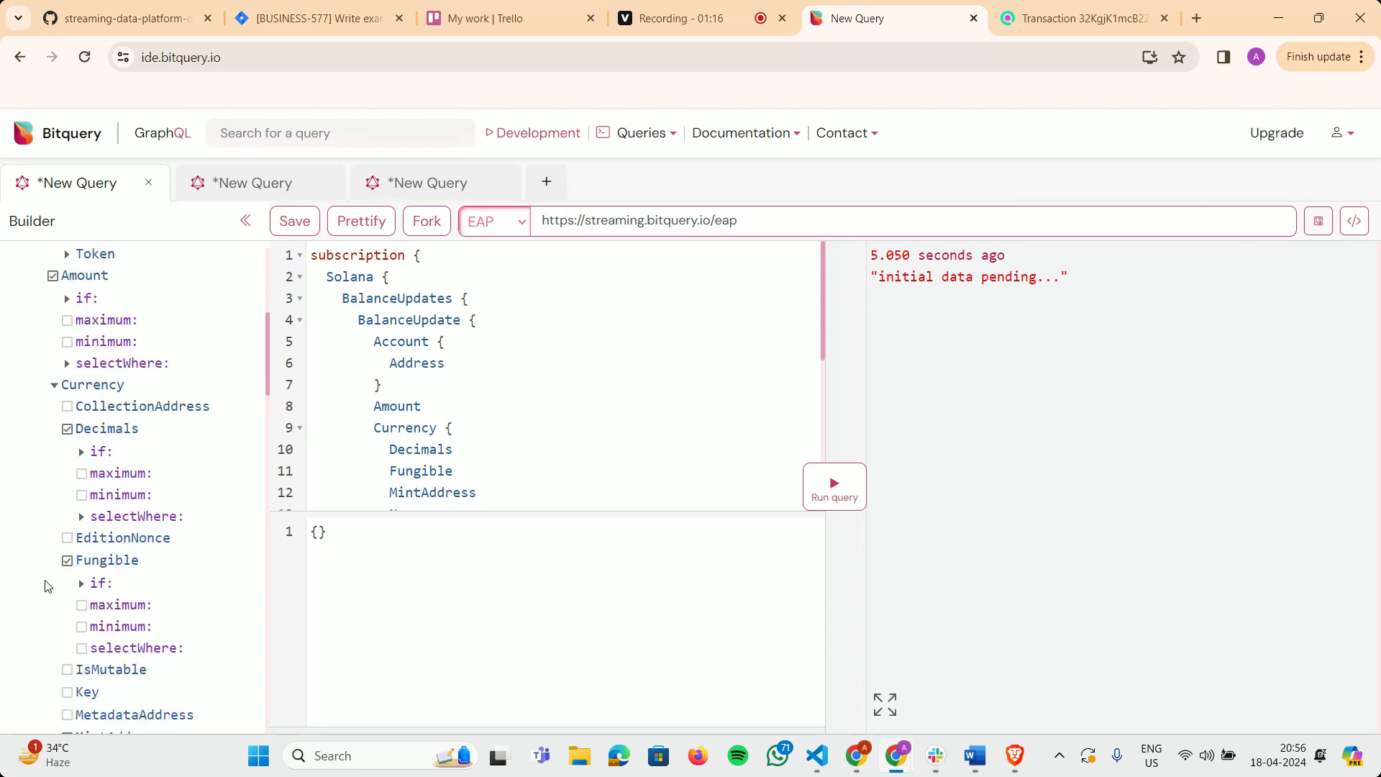
pyautogui.scroll(-3)
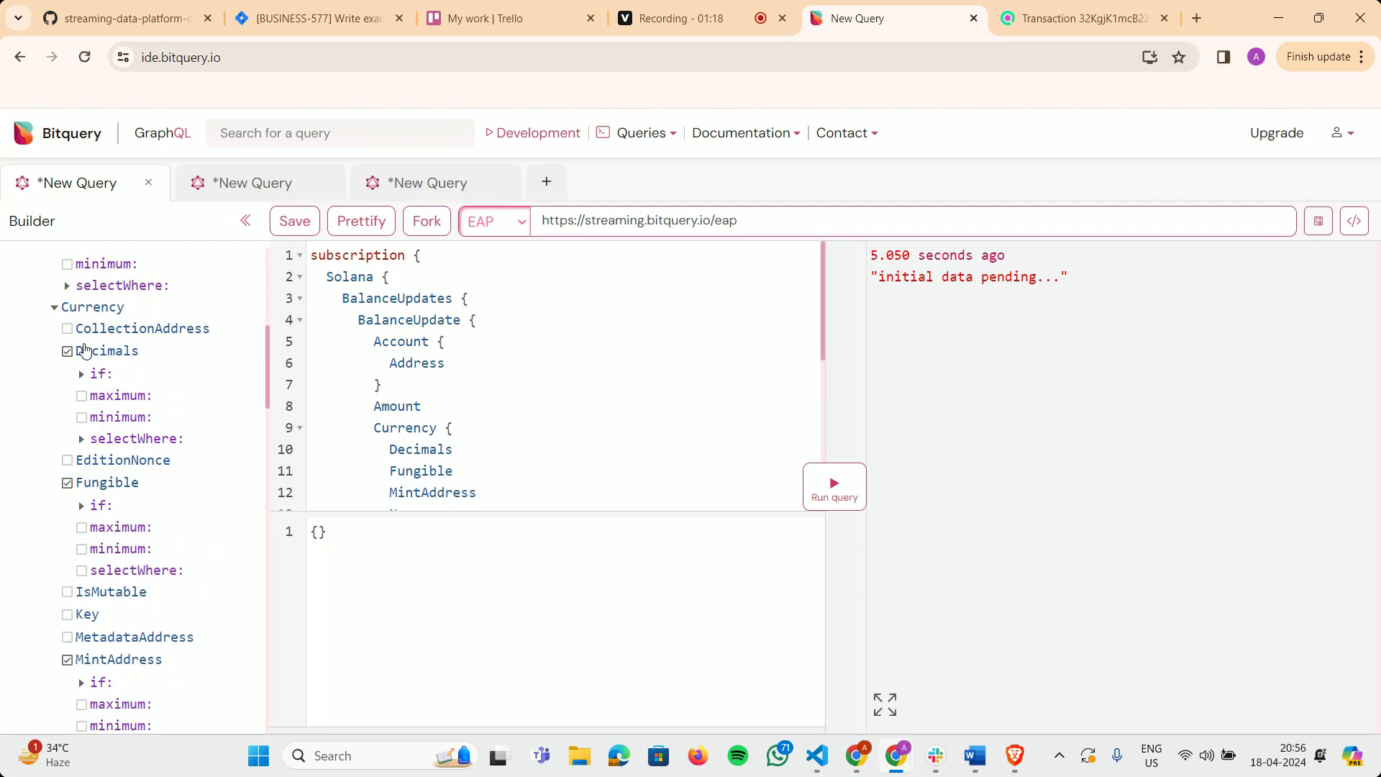
pyautogui.scroll(-3)
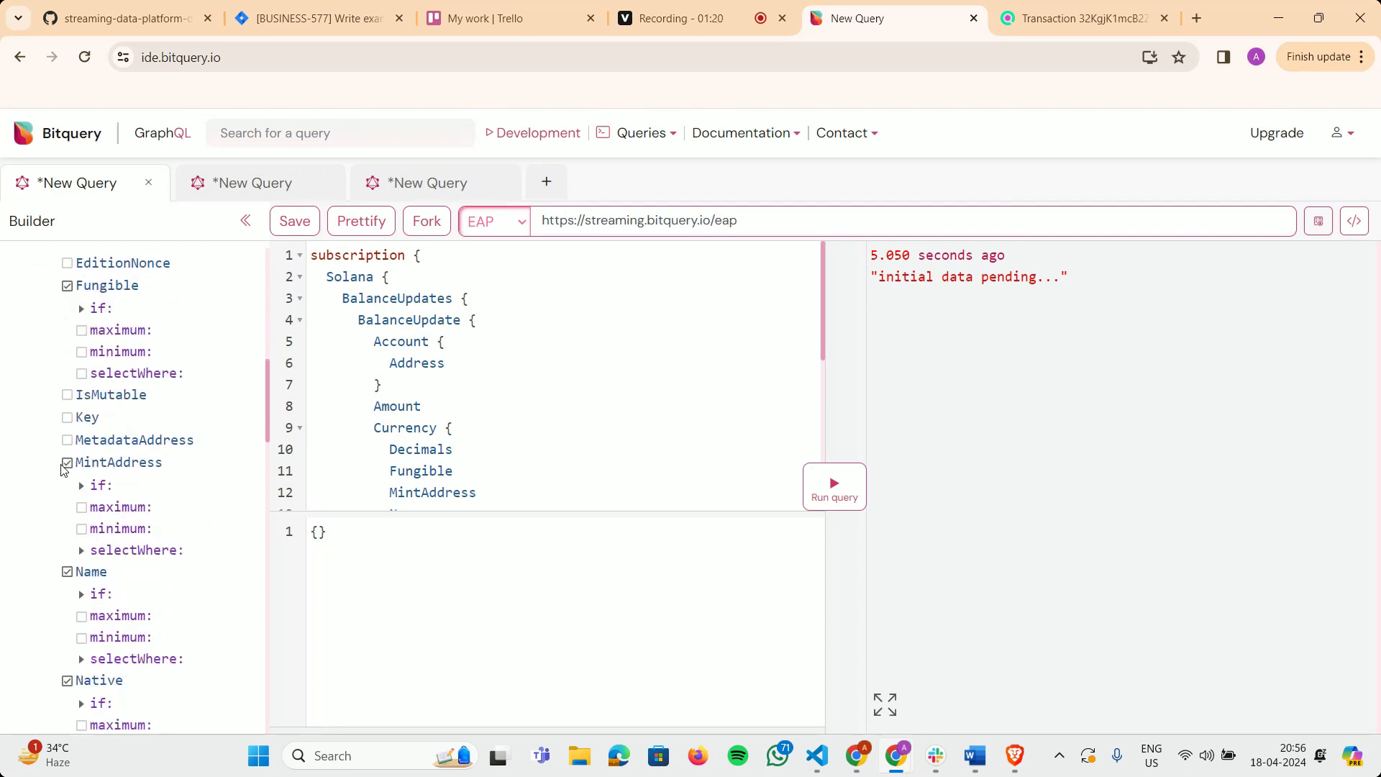
pyautogui.scroll(-3)
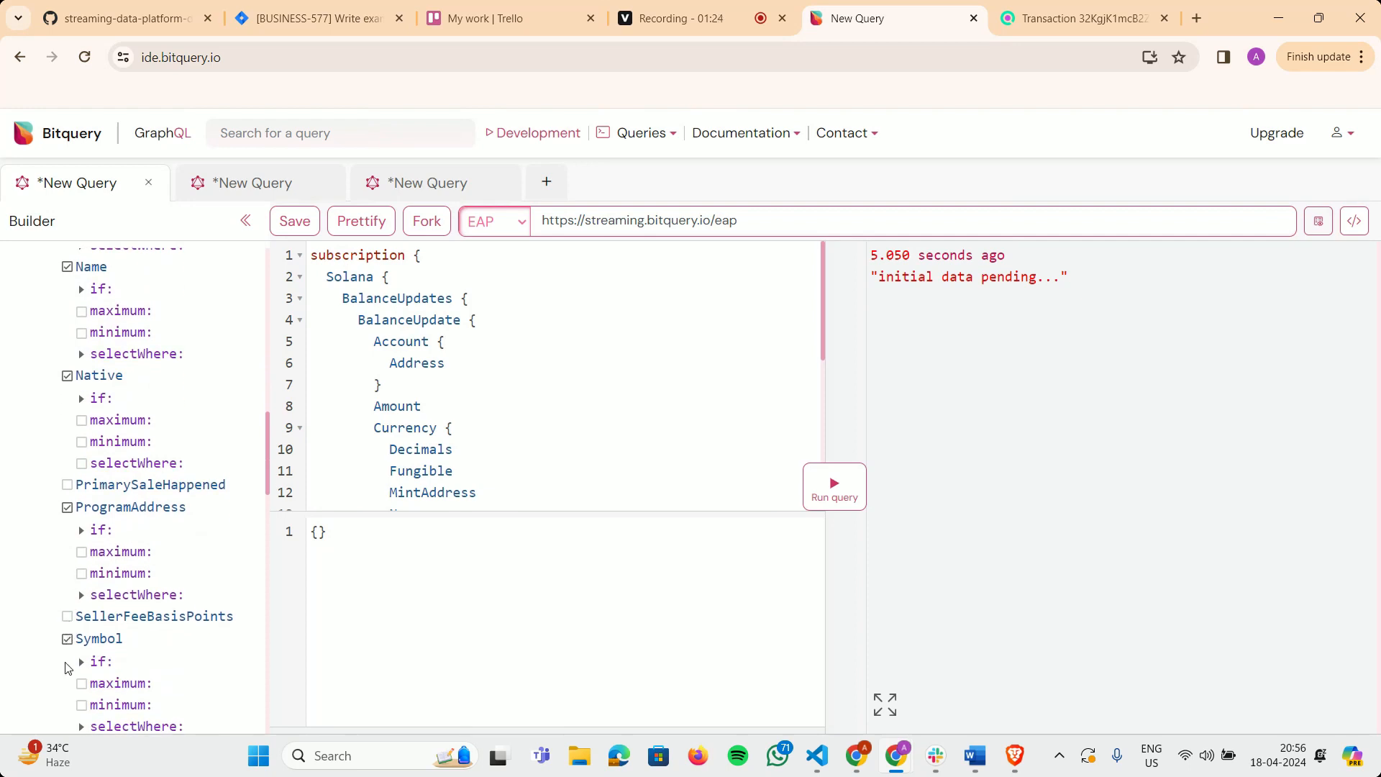
pyautogui.scroll(-3)
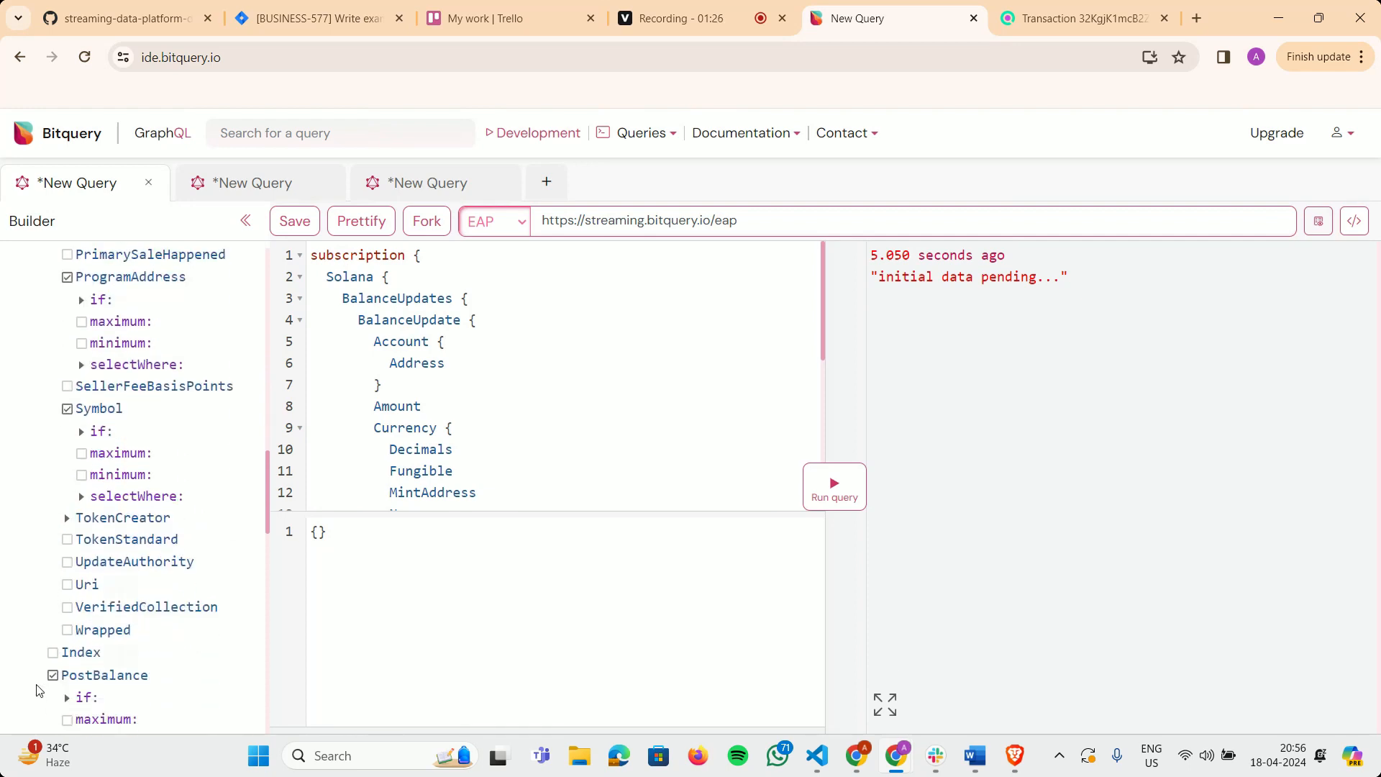
pyautogui.scroll(-3)
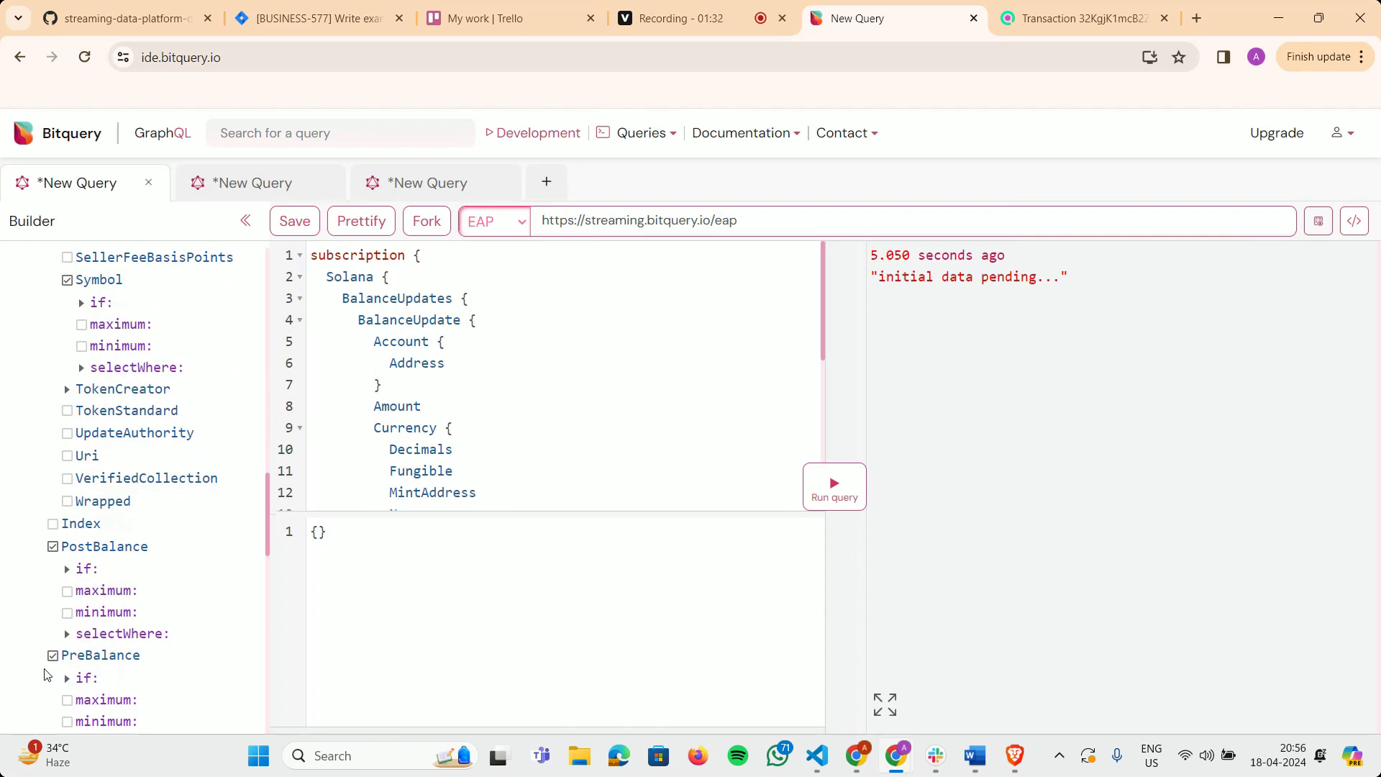
pyautogui.scroll(-3)
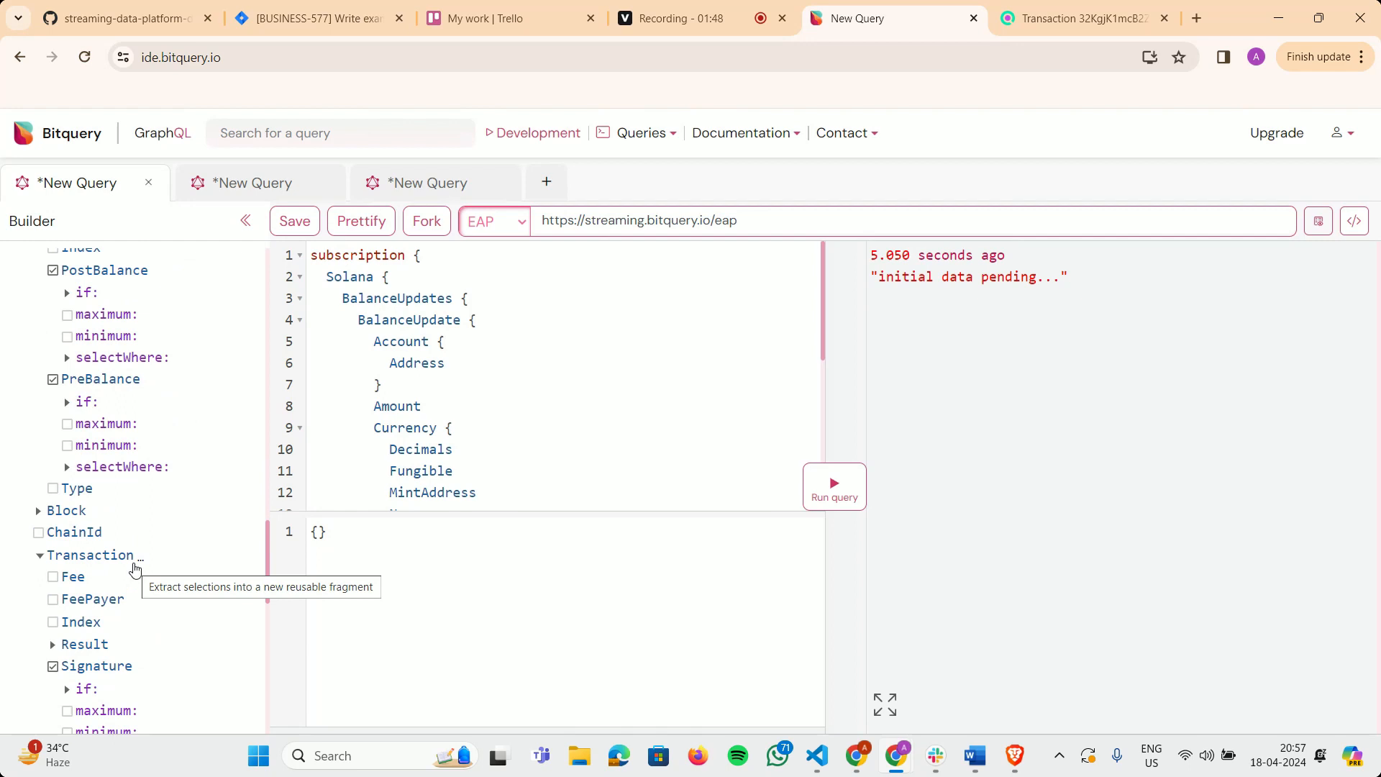
pyautogui.moveTo(776, 424)
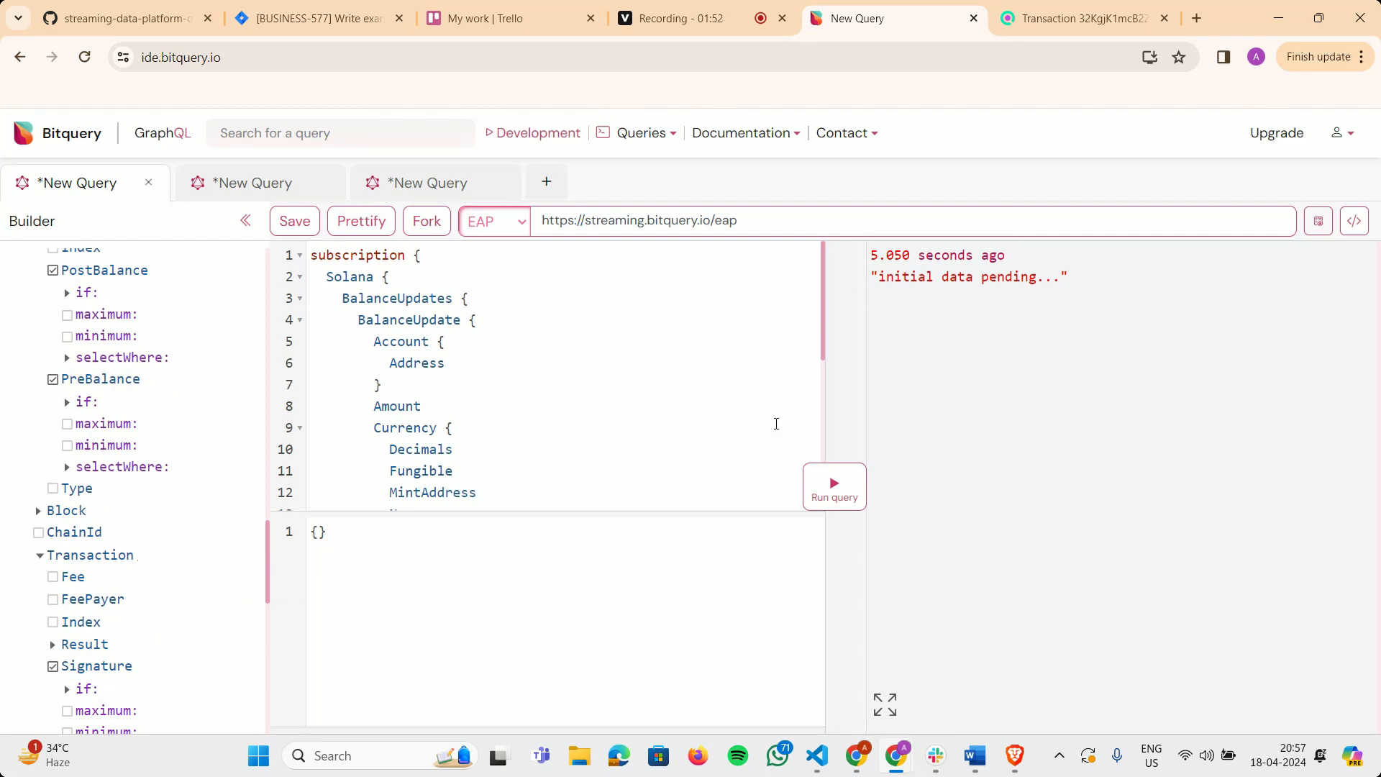
# - Stop the subscription and review the transaction signatures and further account balance updates
pyautogui.click(833, 487)
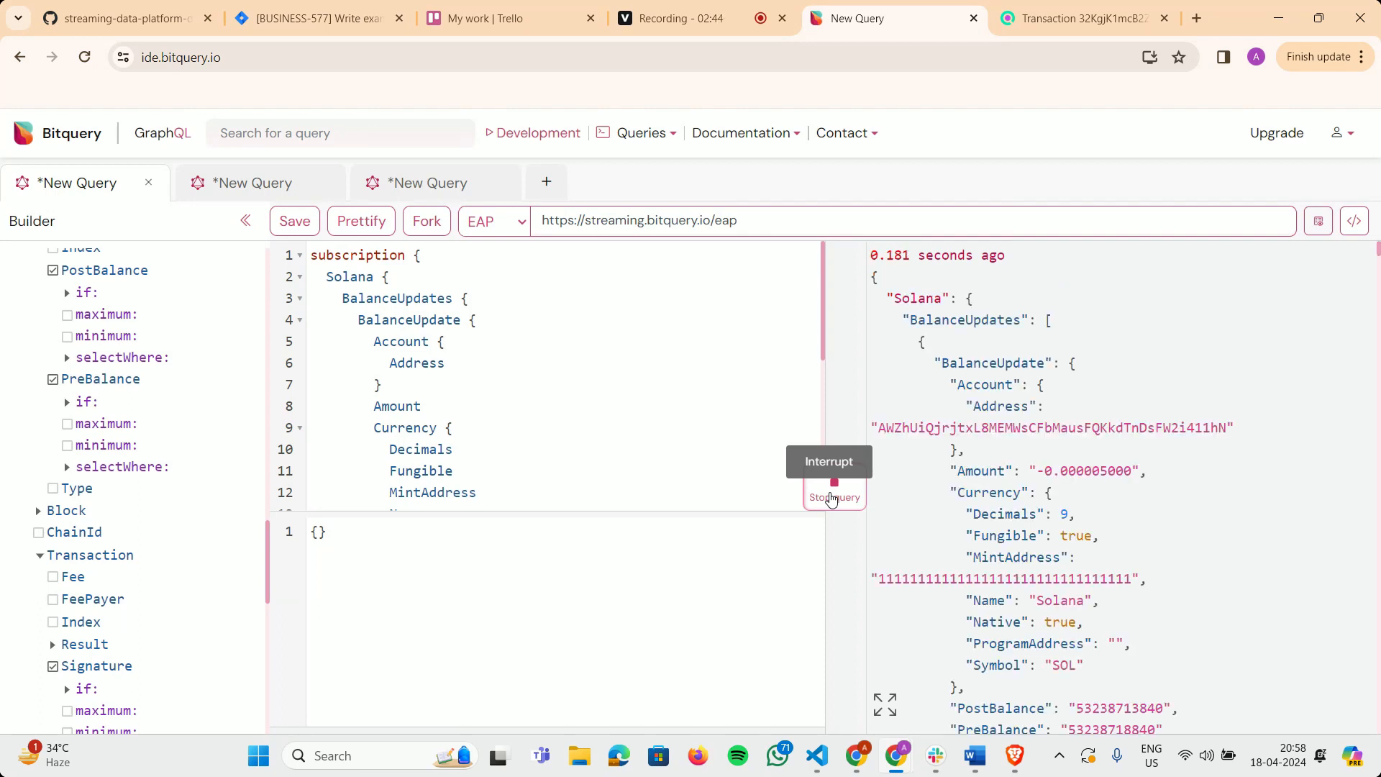
pyautogui.click(832, 497)
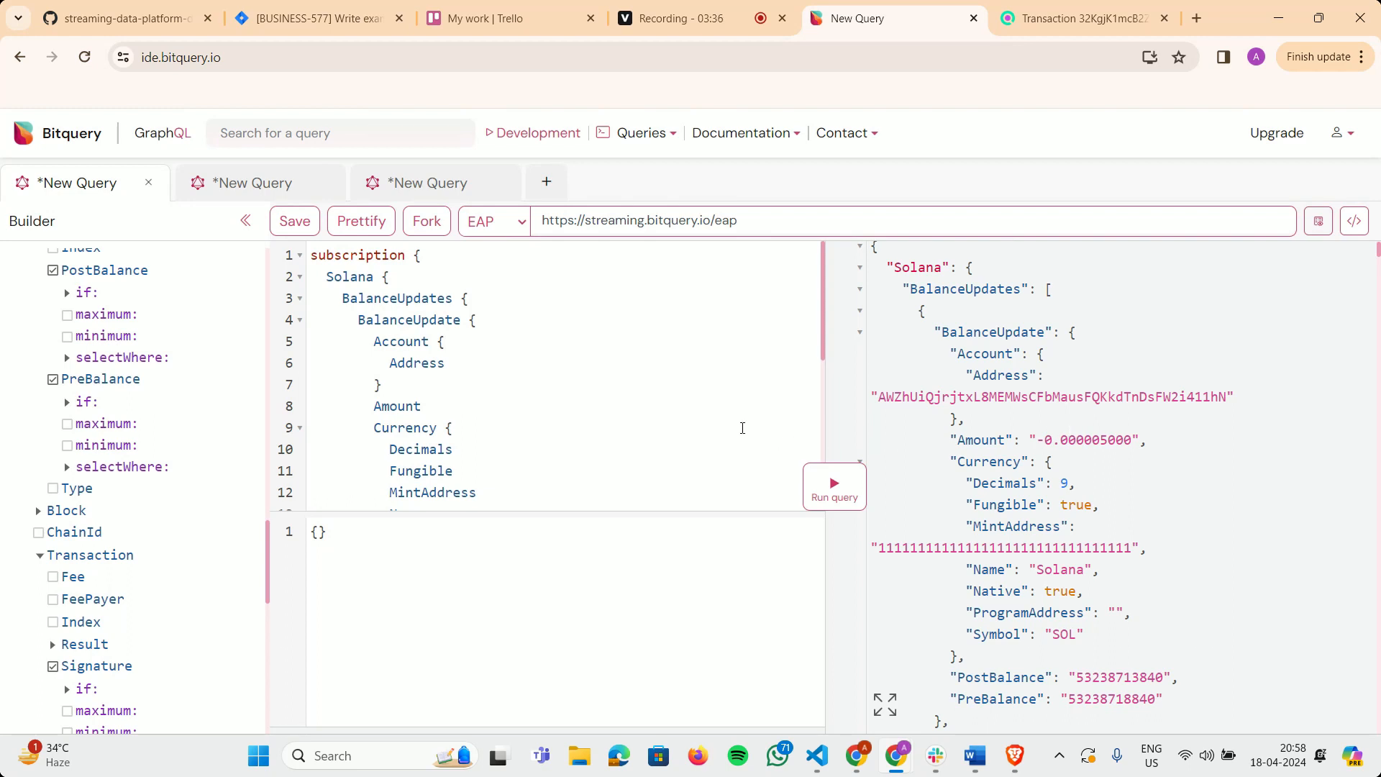
pyautogui.scroll(-3)
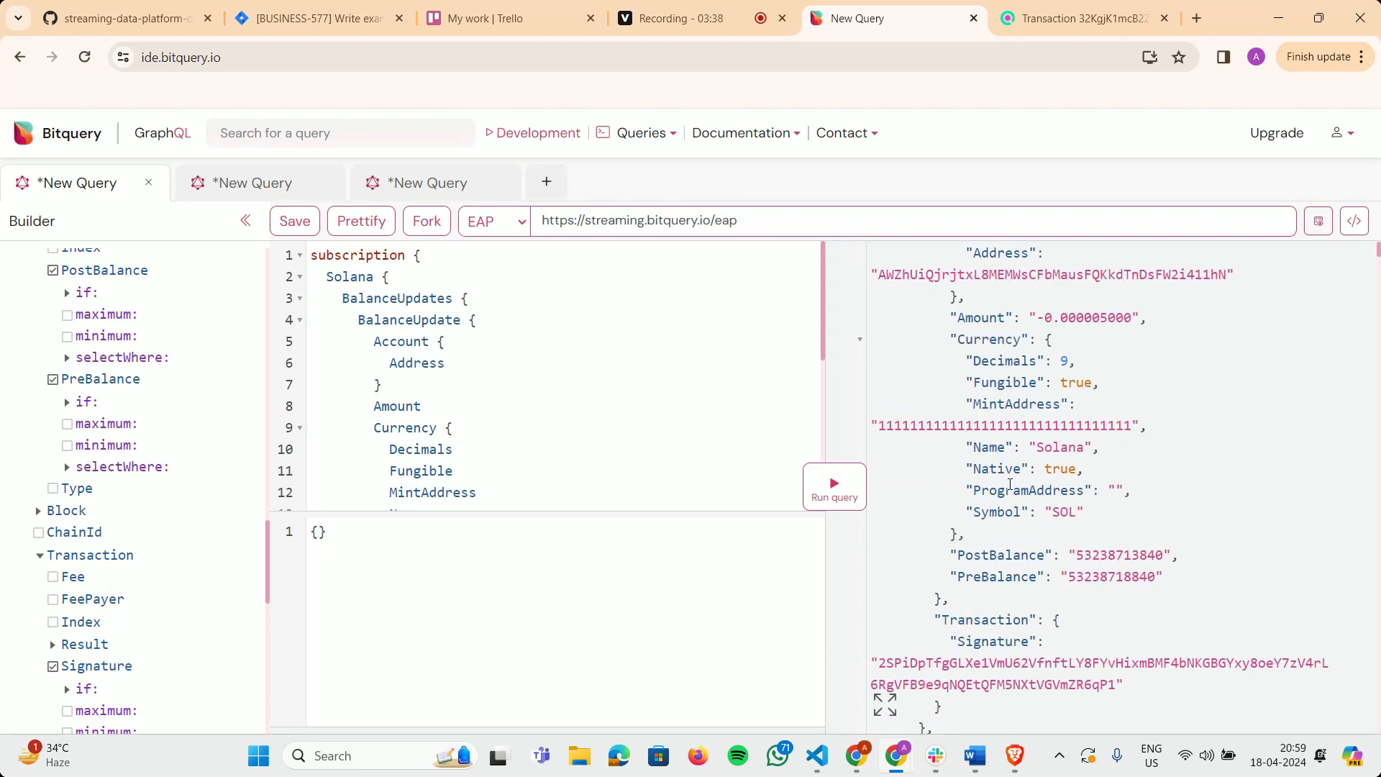
pyautogui.scroll(-3)
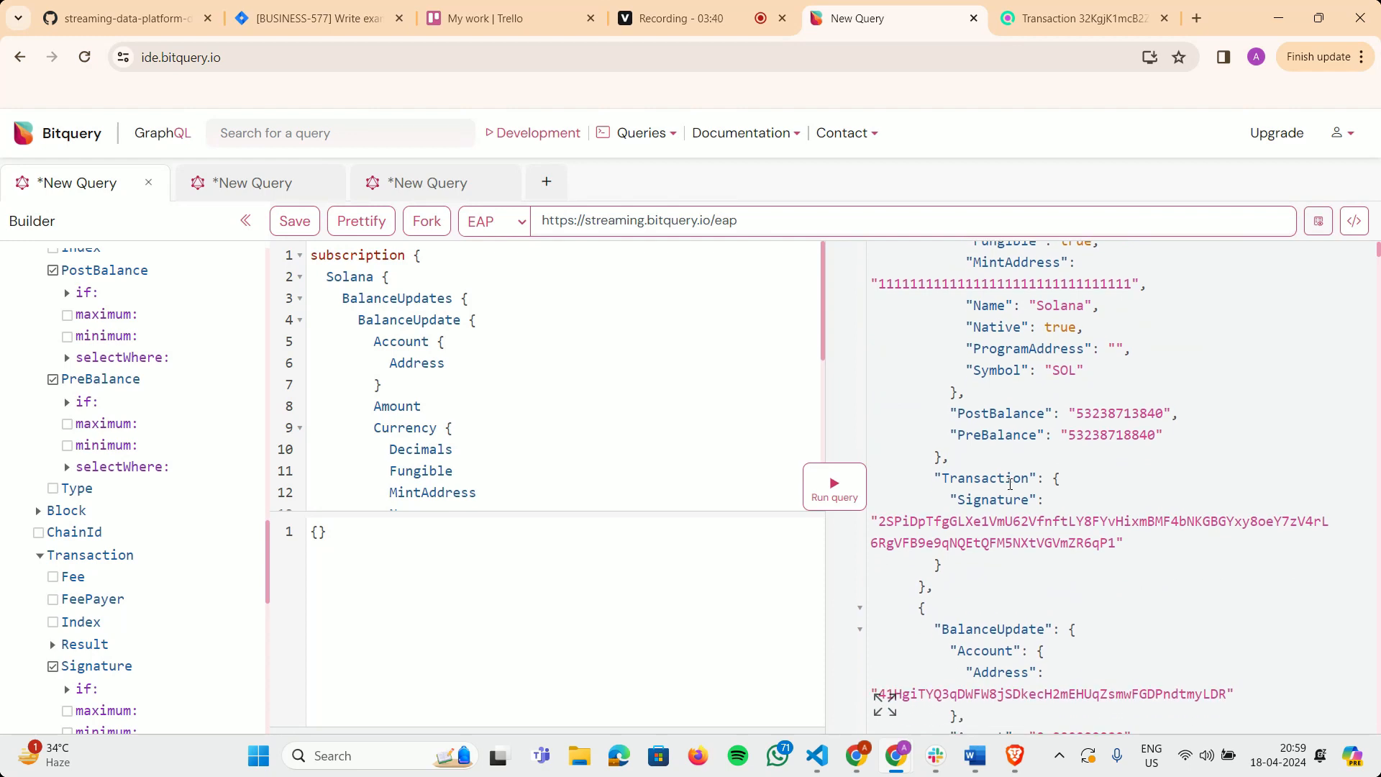
pyautogui.scroll(-3)
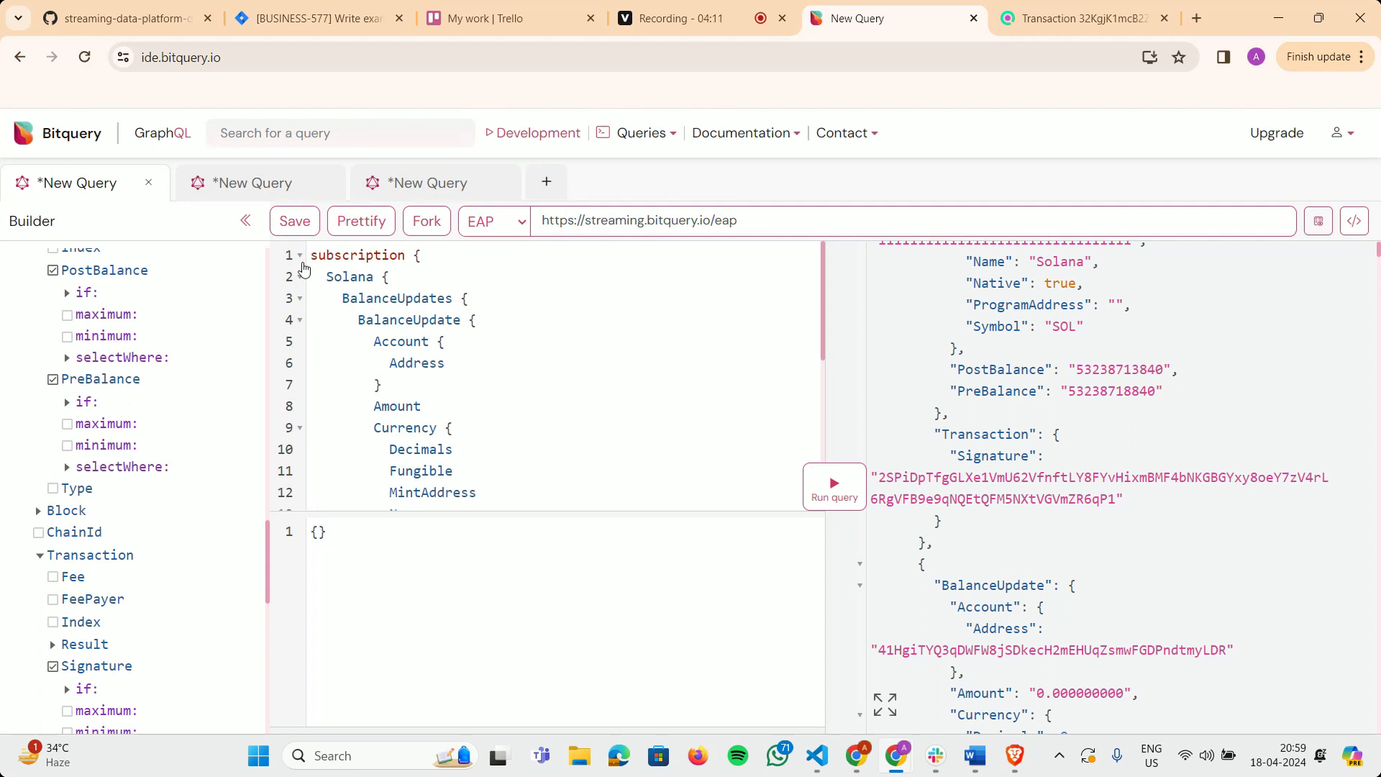
# - Switch to the second New Query tab holding the MintAddress (USDC) filter
pyautogui.click(254, 182)
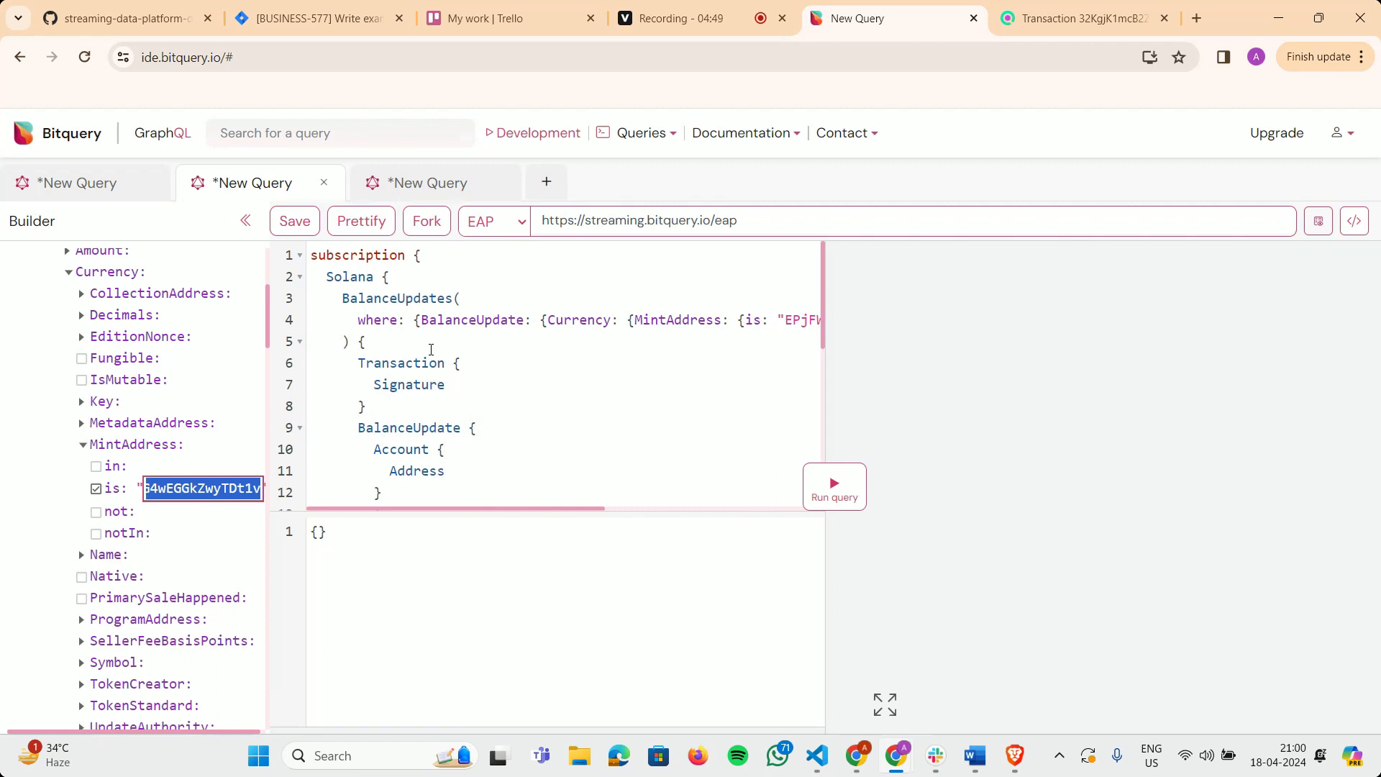
pyautogui.moveTo(683, 472)
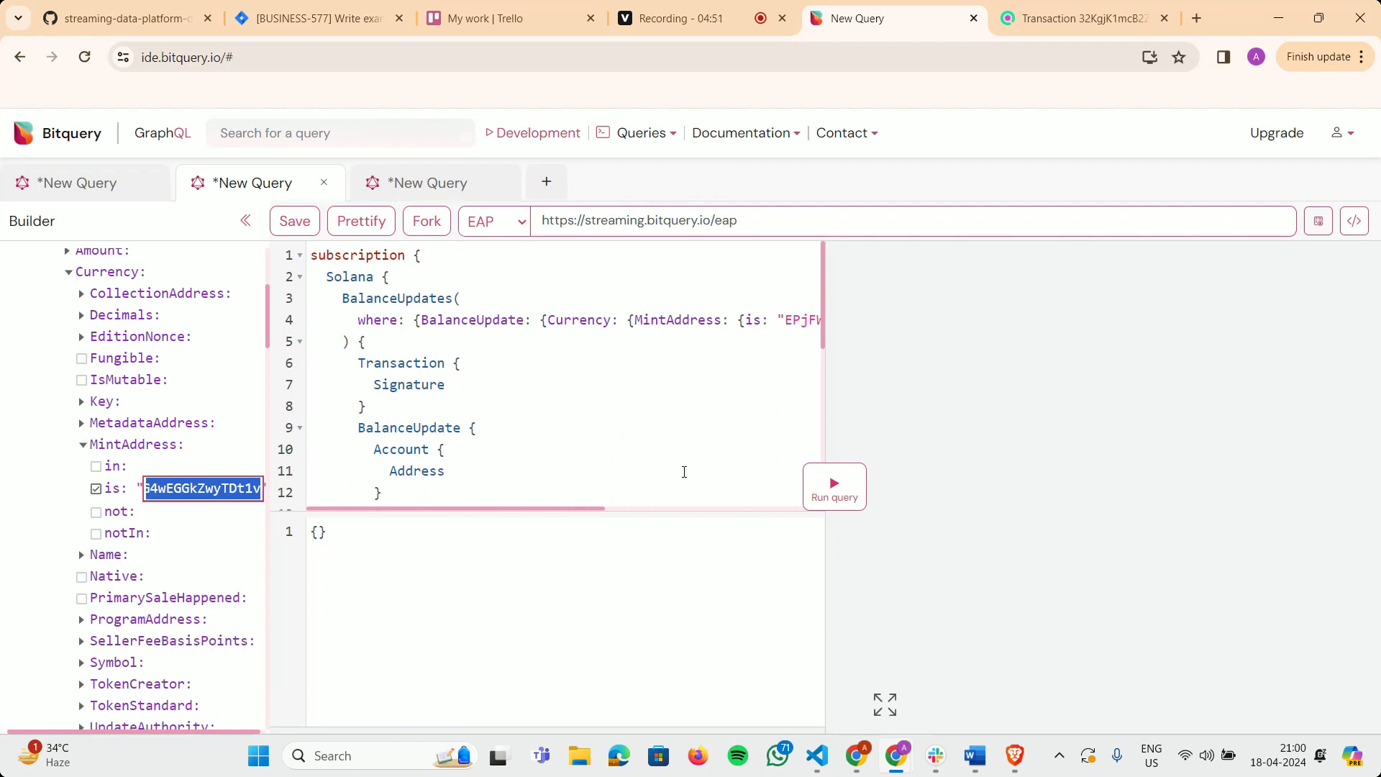
# - Run the MintAddress-filtered query and inspect USD Coin updates with accounts and signatures
pyautogui.click(833, 487)
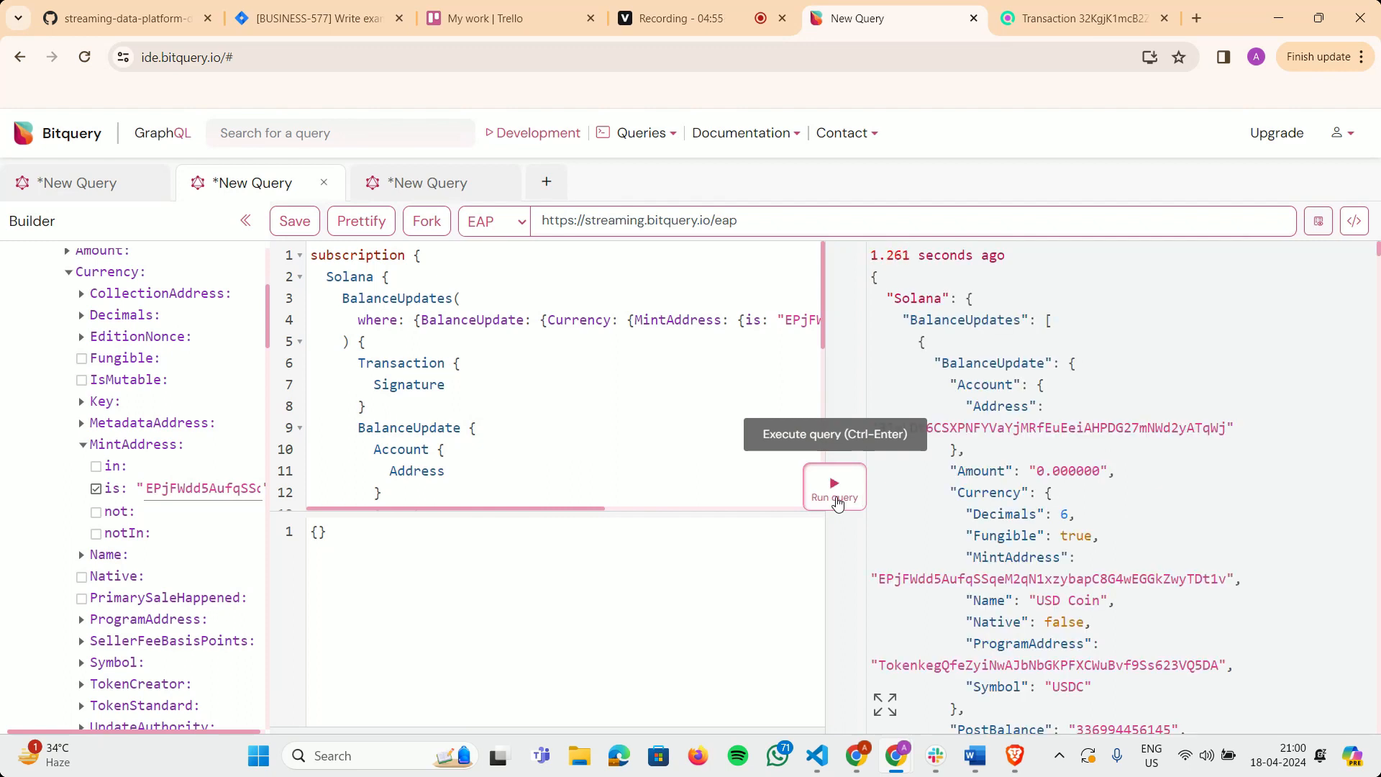
pyautogui.scroll(-3)
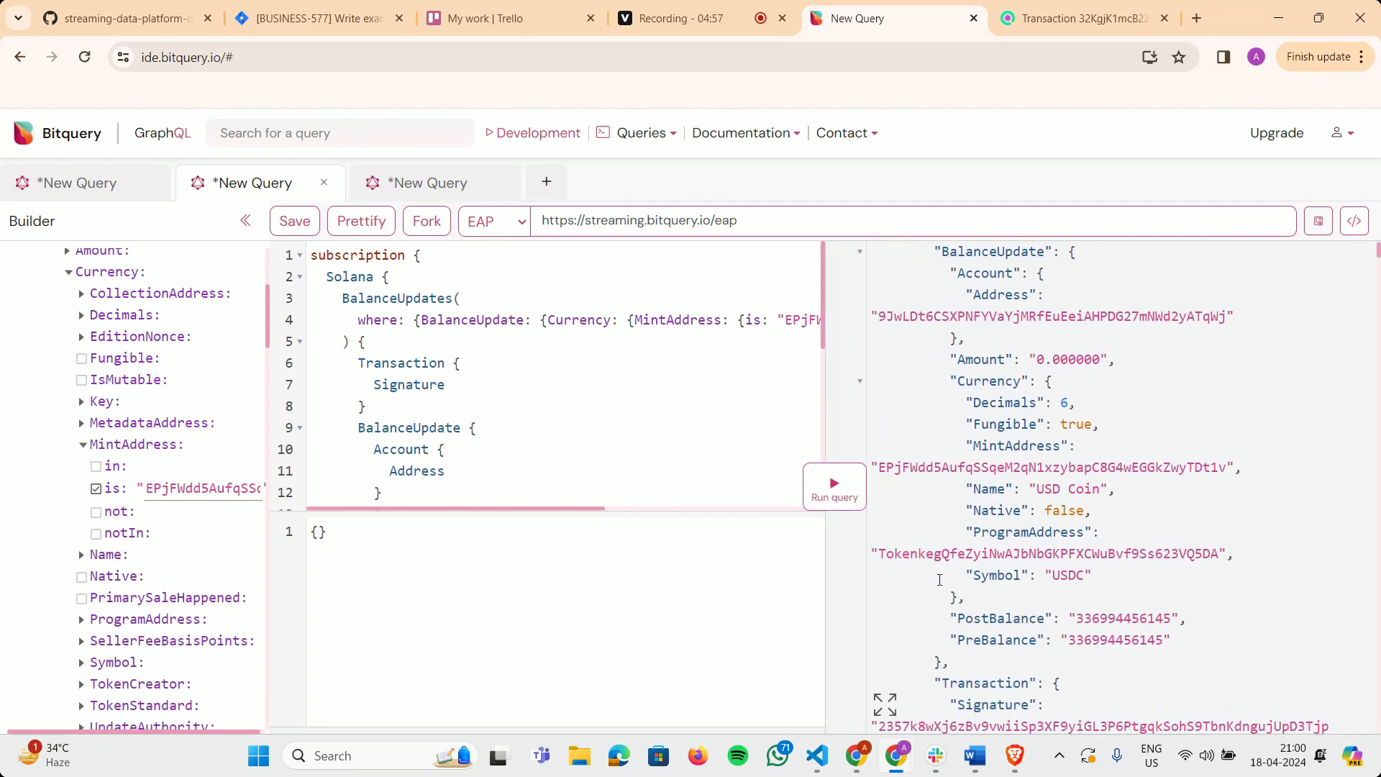
pyautogui.scroll(-3)
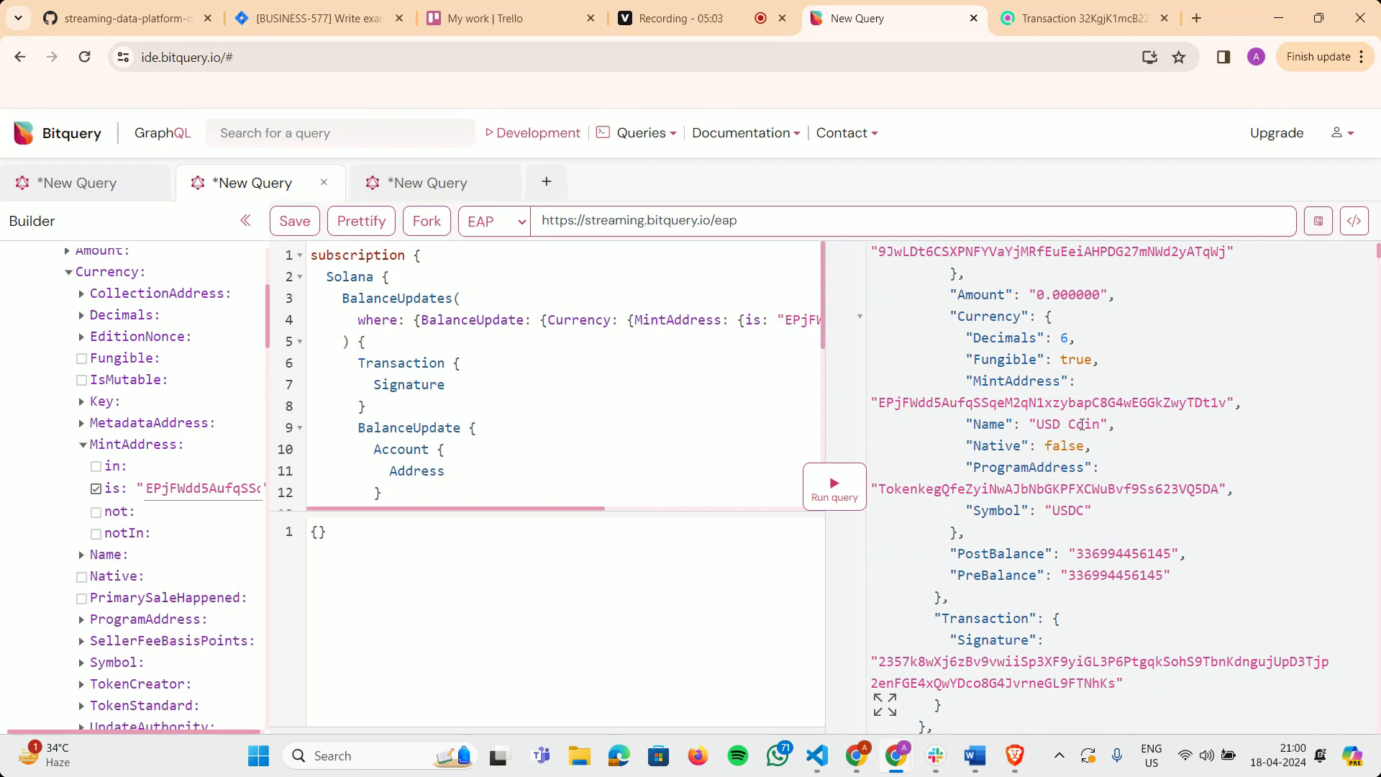
pyautogui.scroll(3)
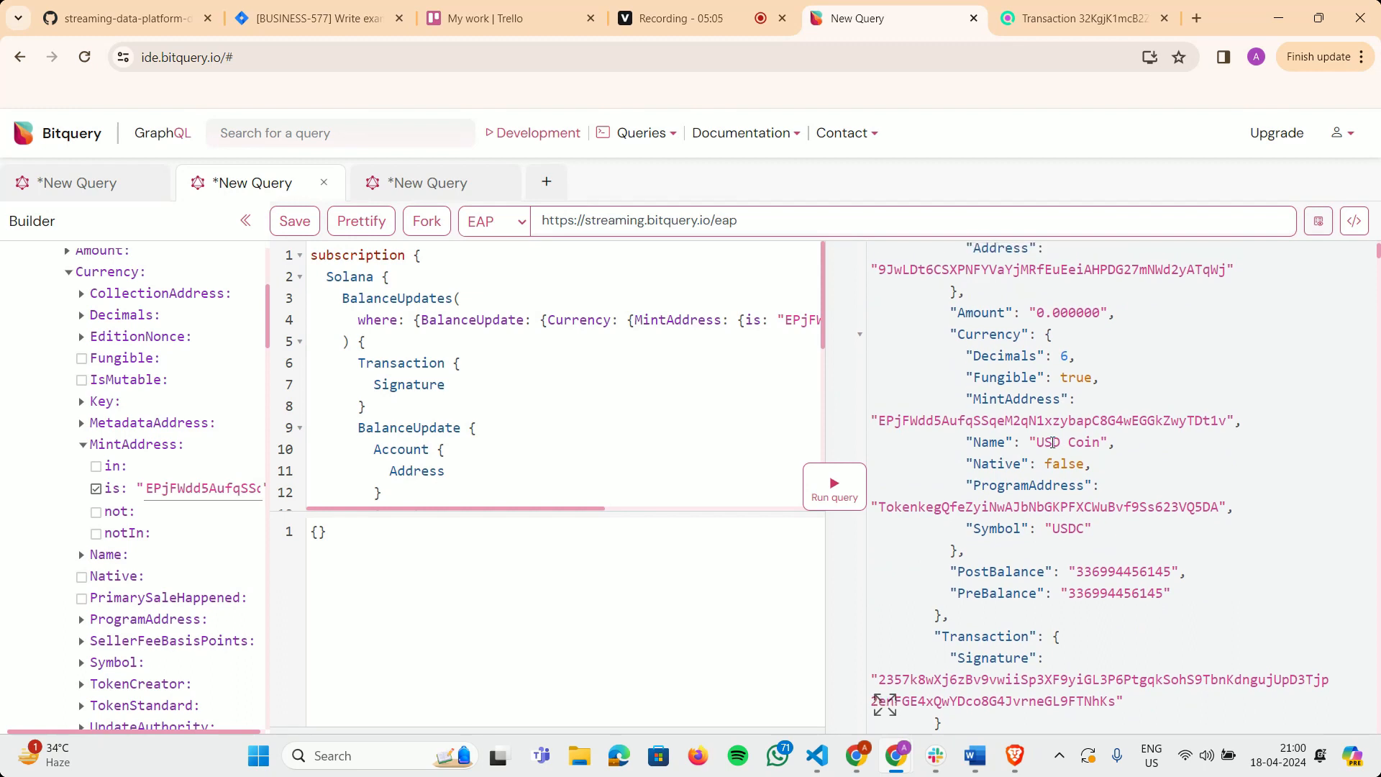
pyautogui.scroll(3)
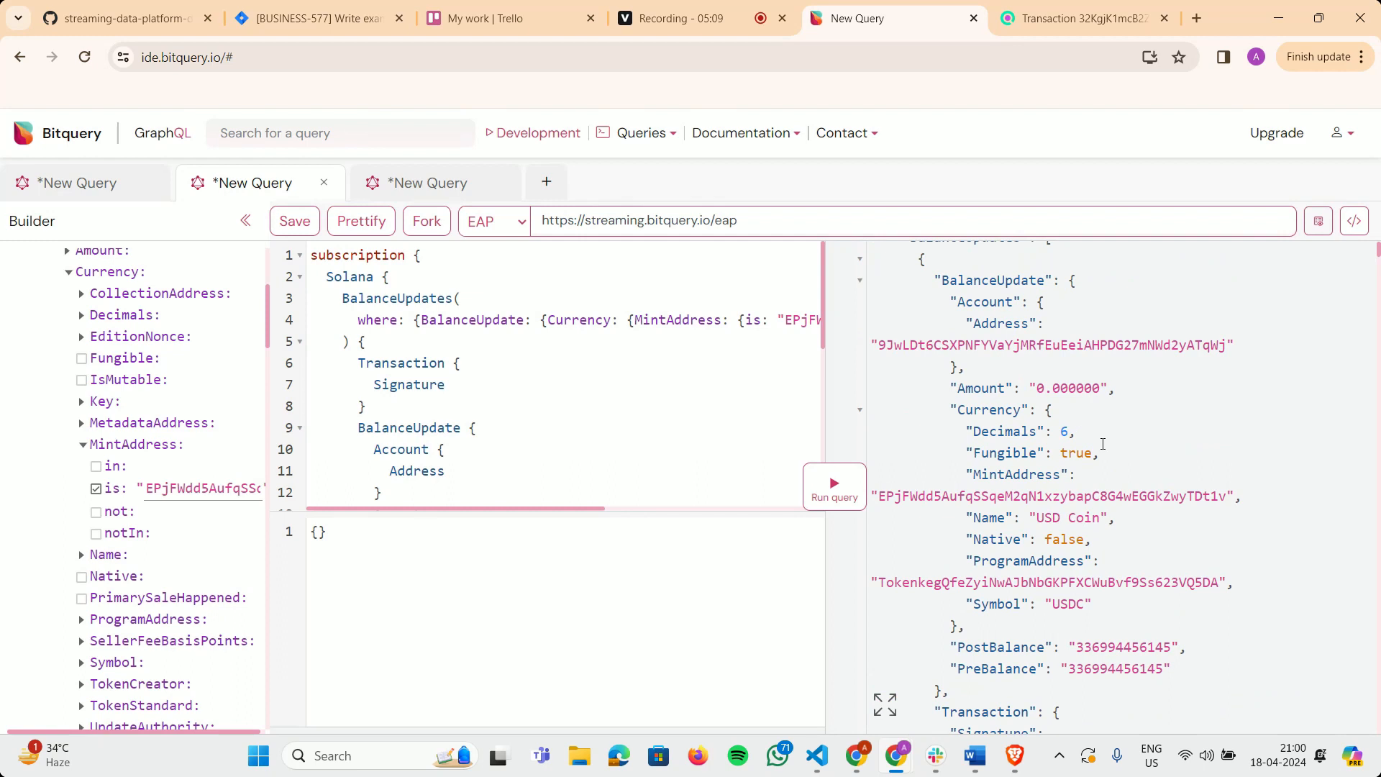
pyautogui.scroll(-3)
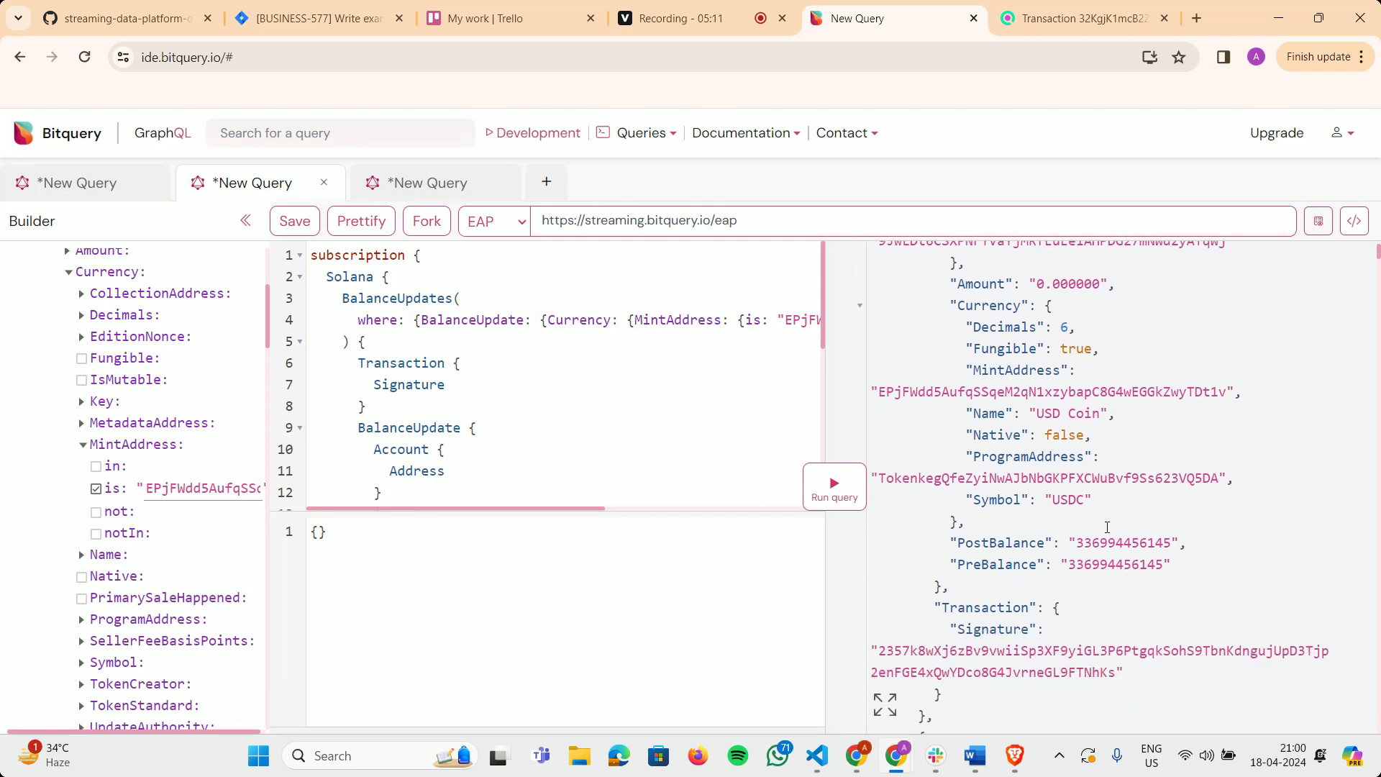
pyautogui.moveTo(1080, 573)
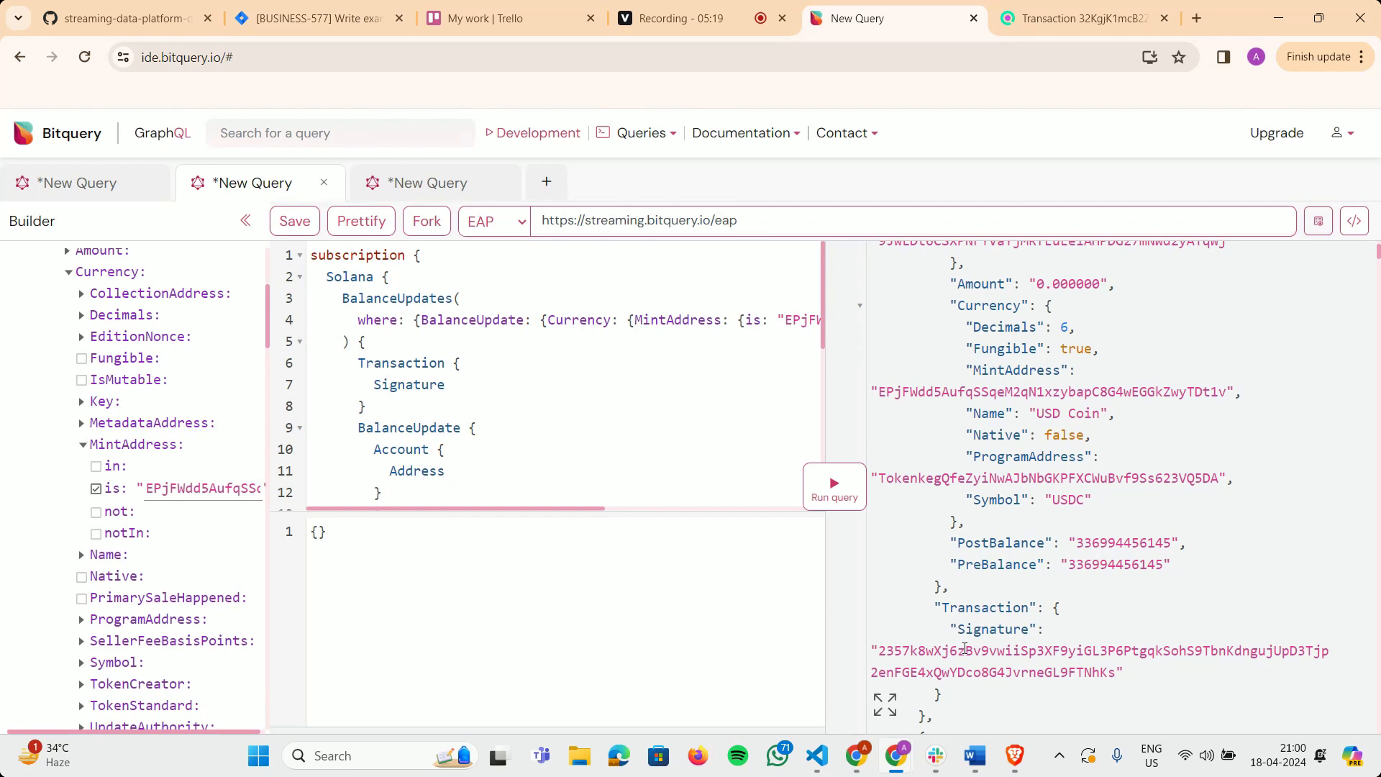
pyautogui.scroll(3)
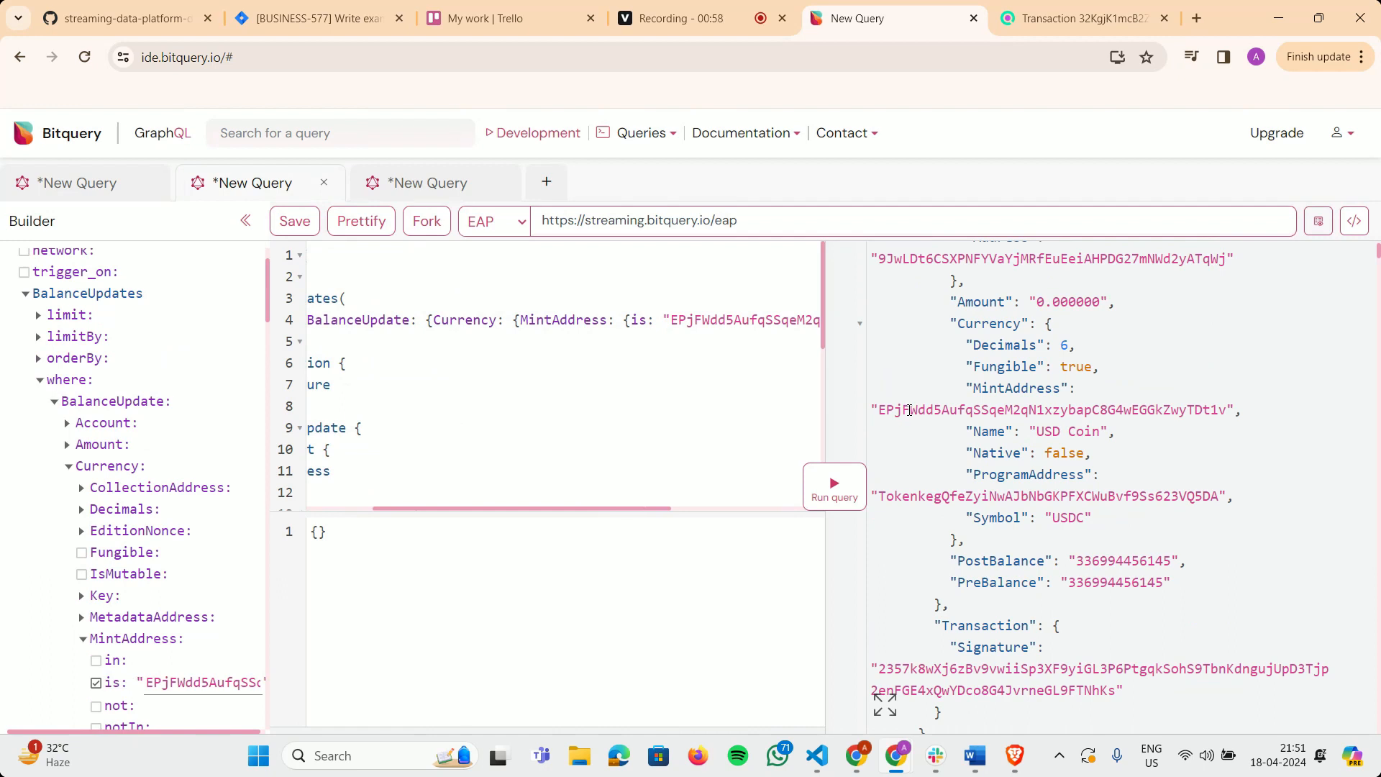
pyautogui.moveTo(755, 401)
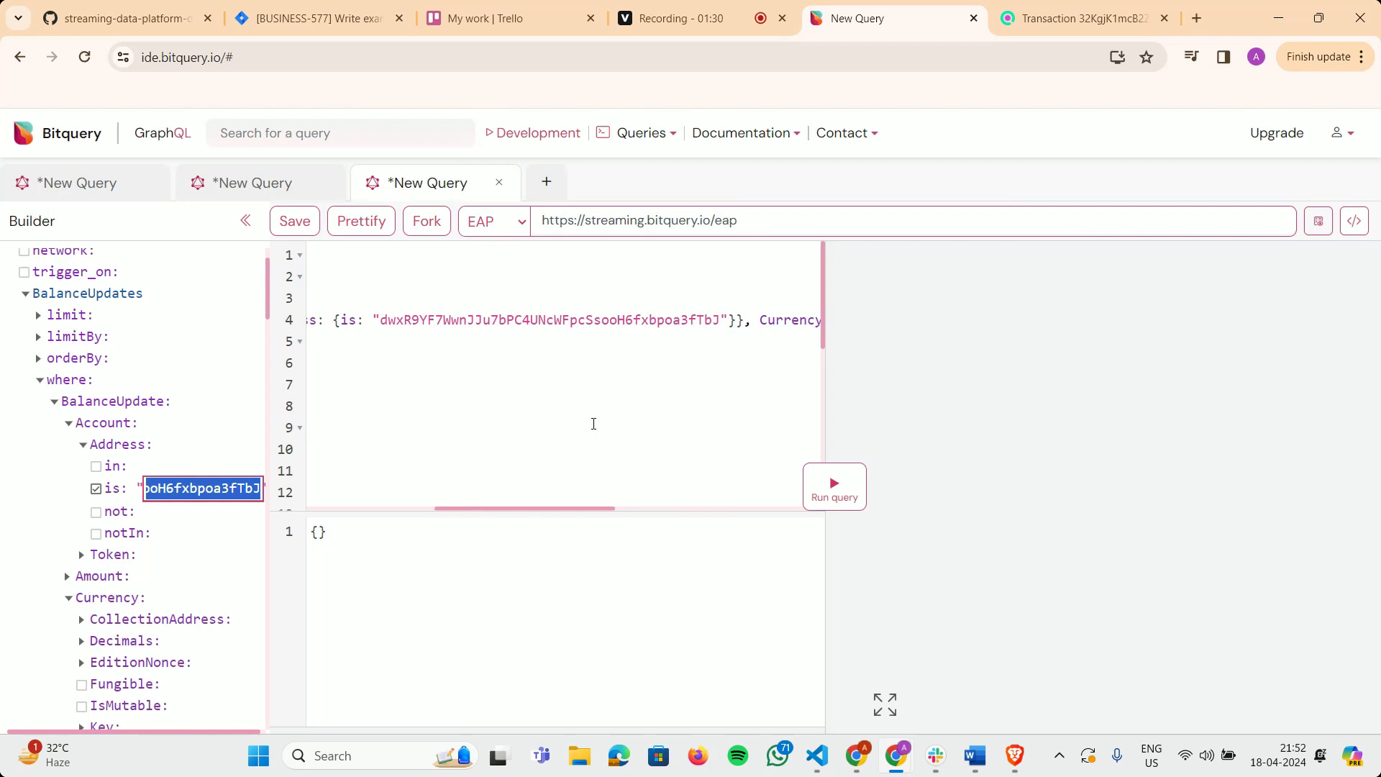
# - Run the third query filtered by account address plus USDC mint
pyautogui.click(832, 486)
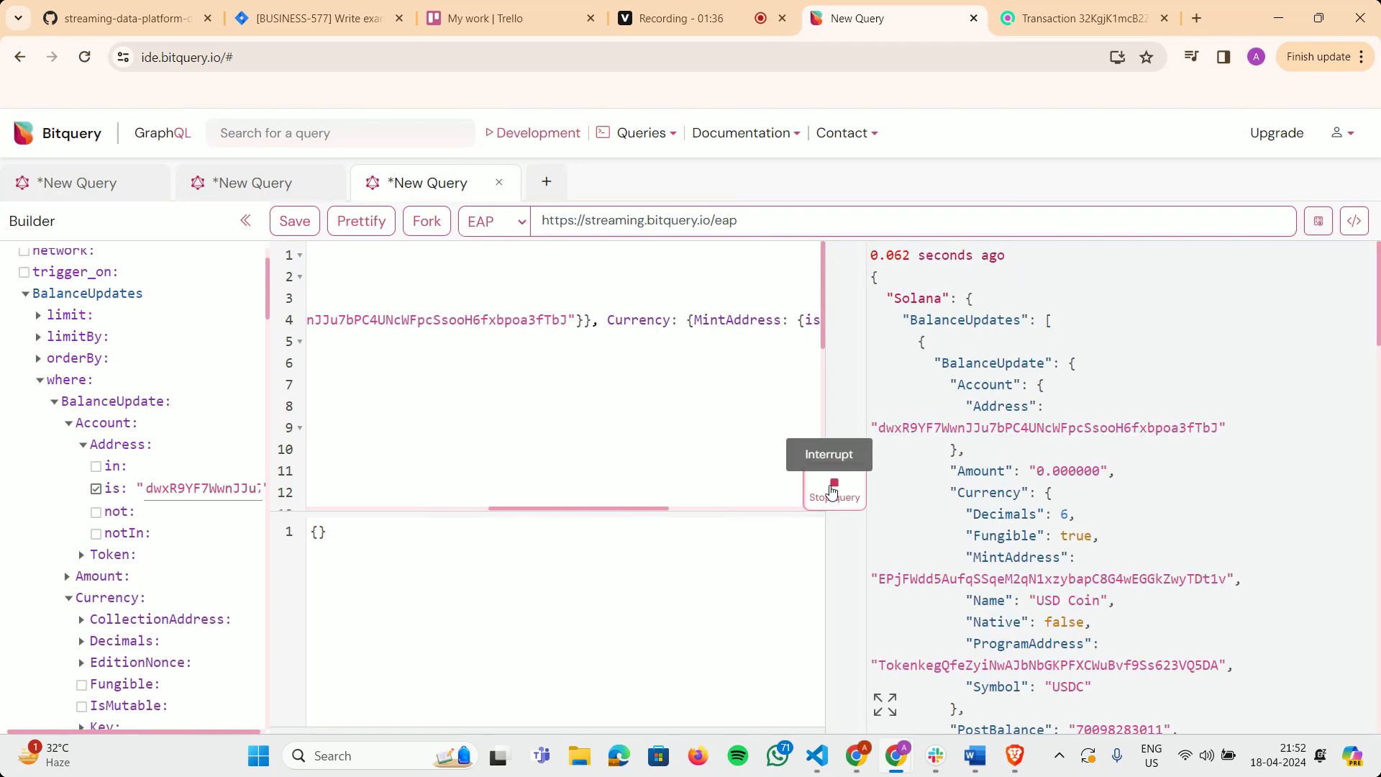